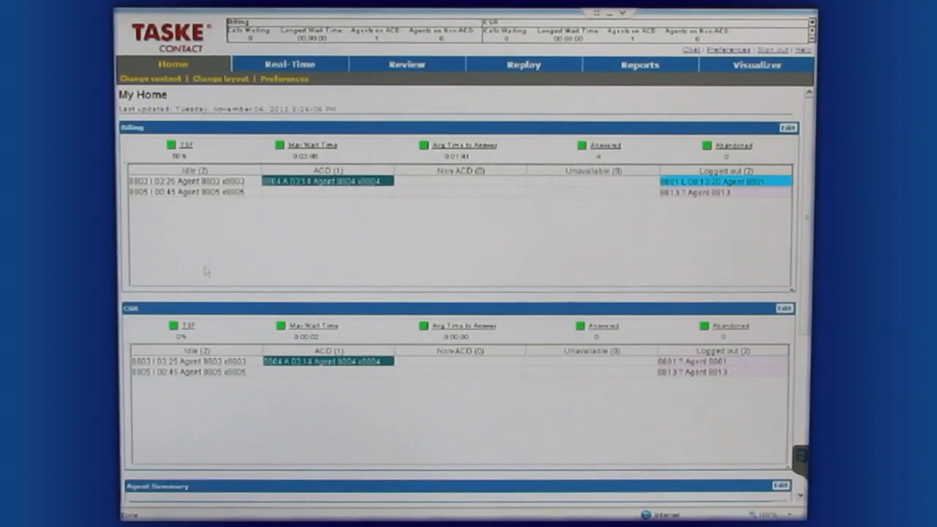
pyautogui.moveTo(322, 197)
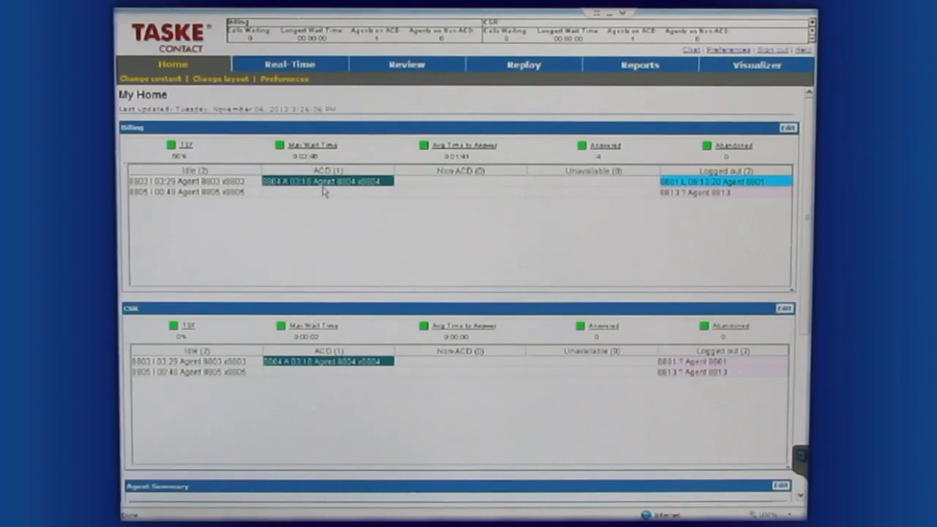
pyautogui.moveTo(294, 229)
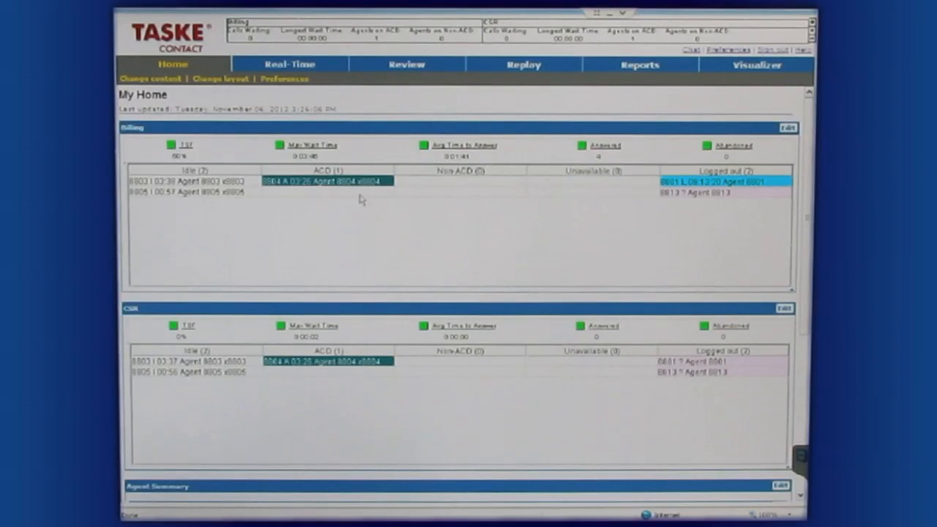
pyautogui.moveTo(330, 196)
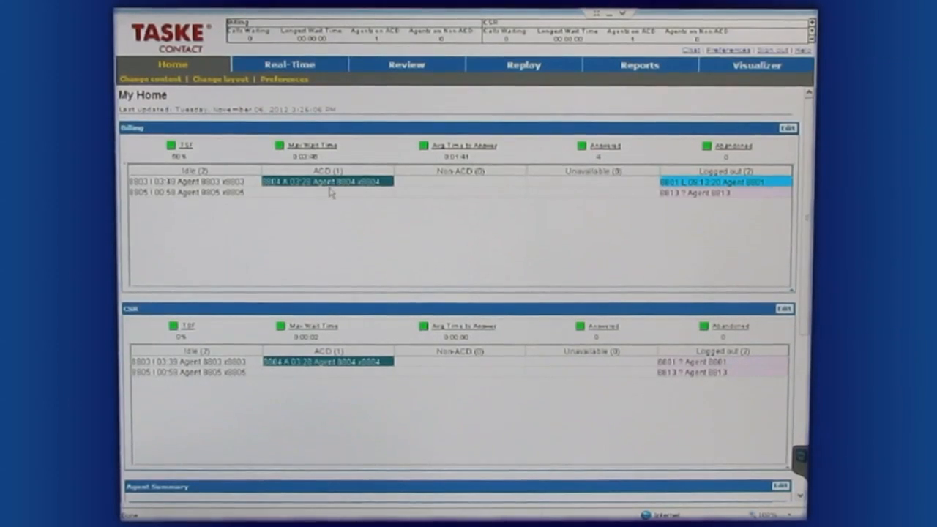
pyautogui.moveTo(334, 195)
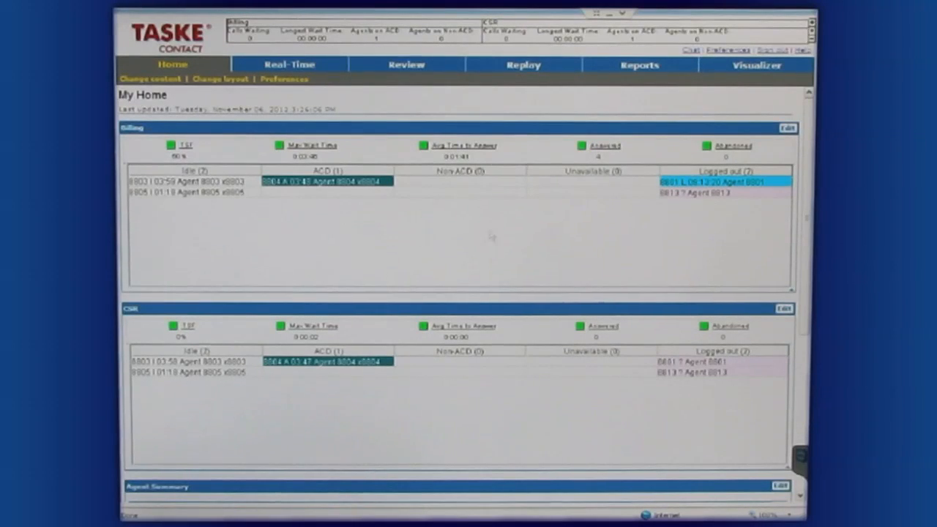
# Scroll the My Home page down to the Agent Summary and Queue Summary tables
pyautogui.scroll(-3)
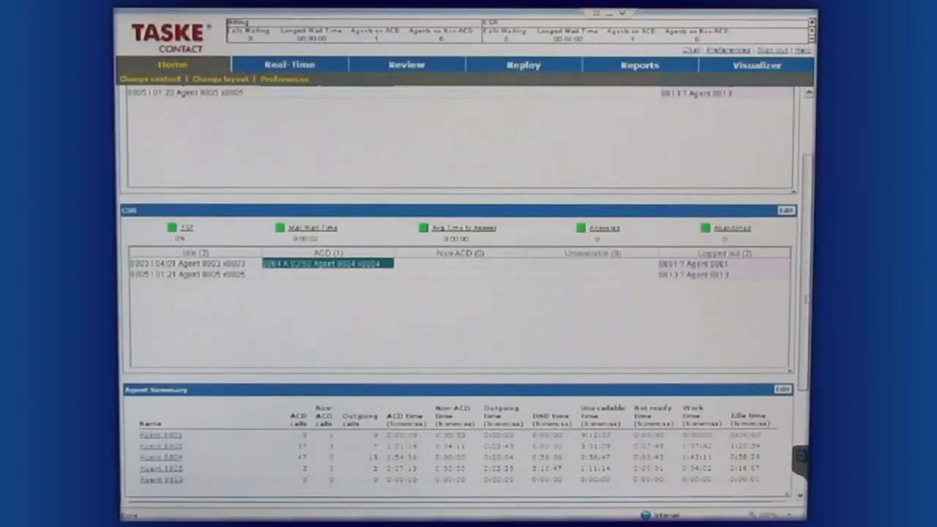
pyautogui.scroll(-3)
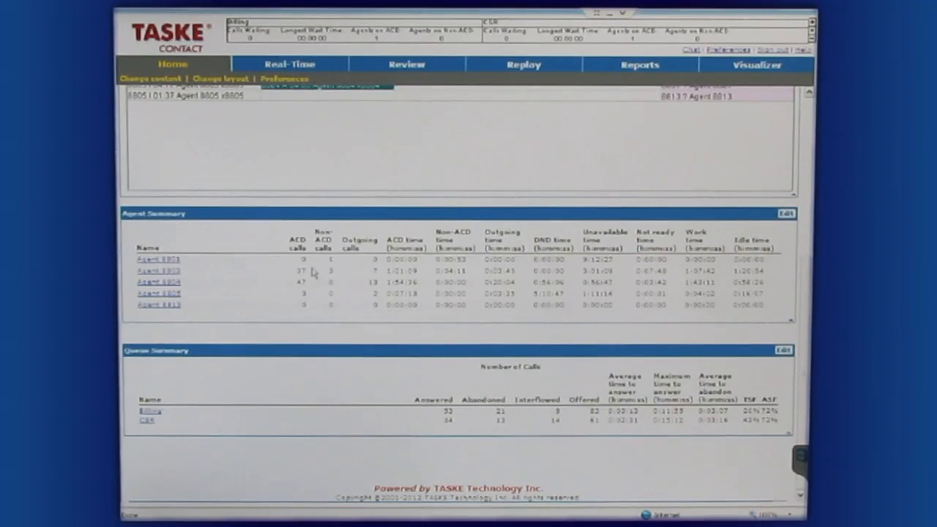
pyautogui.moveTo(284, 378)
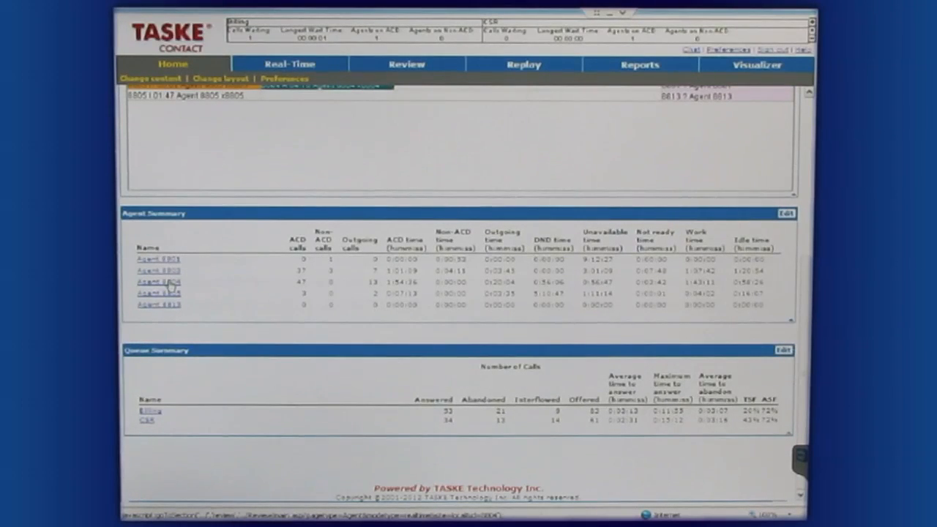
# Open Agent 8804's Review page and look through its hourly call table and activity charts
pyautogui.click(405, 64)
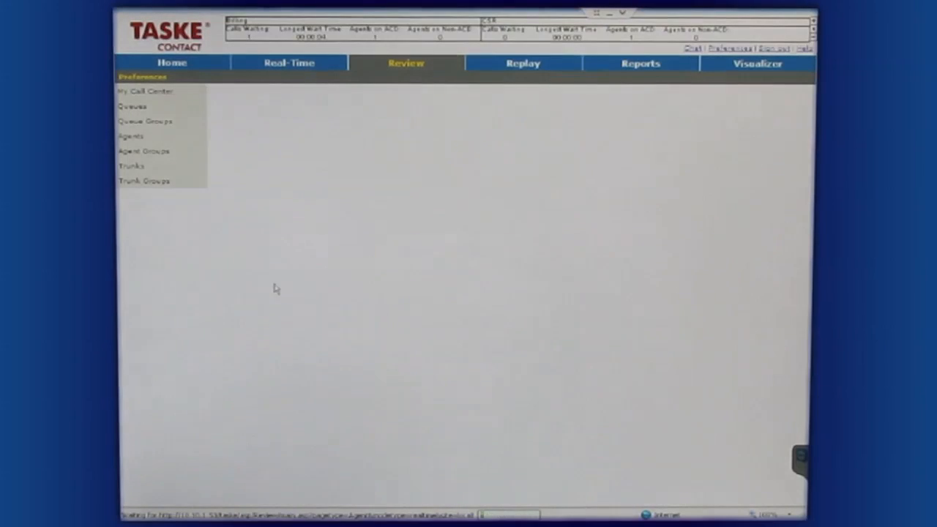
pyautogui.click(130, 135)
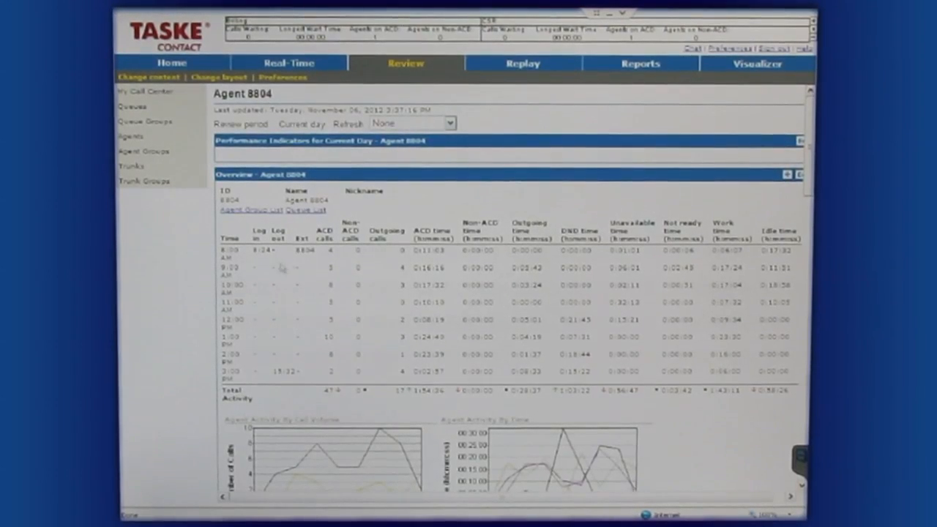
pyautogui.moveTo(341, 257)
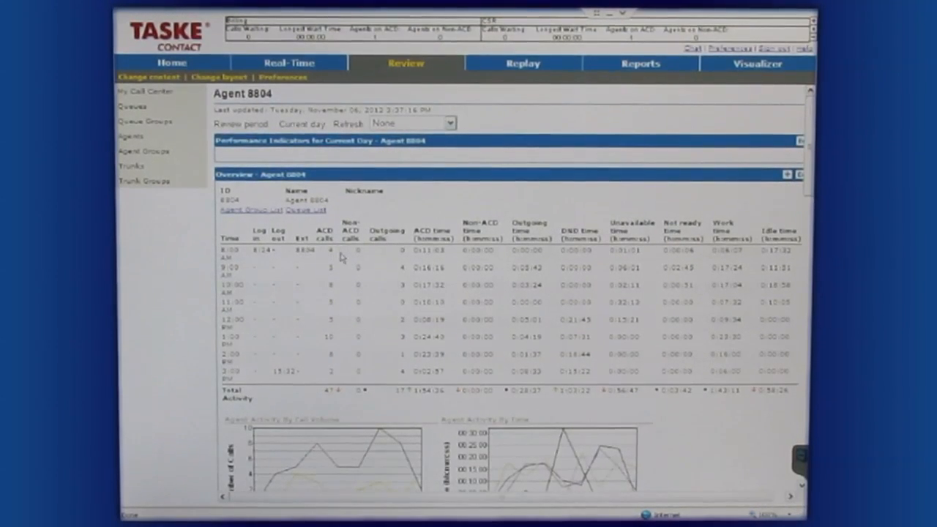
pyautogui.moveTo(331, 256)
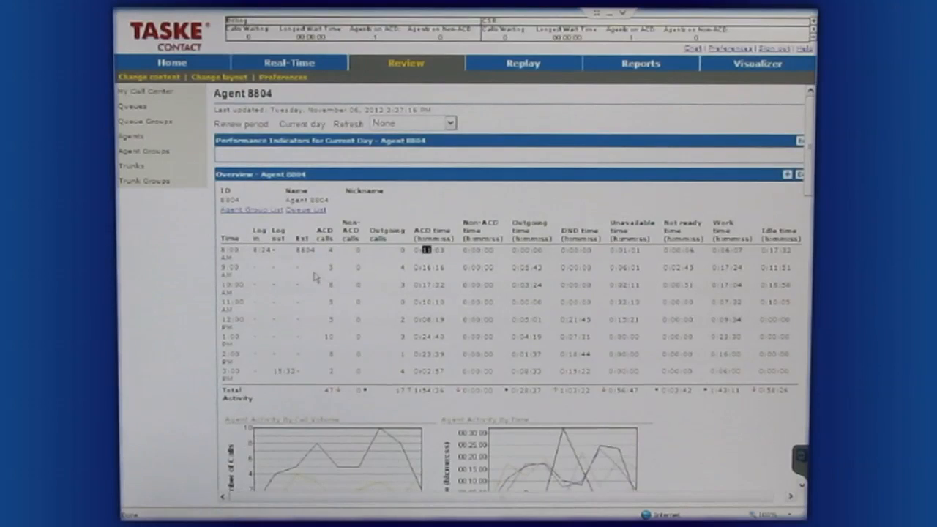
pyautogui.scroll(-3)
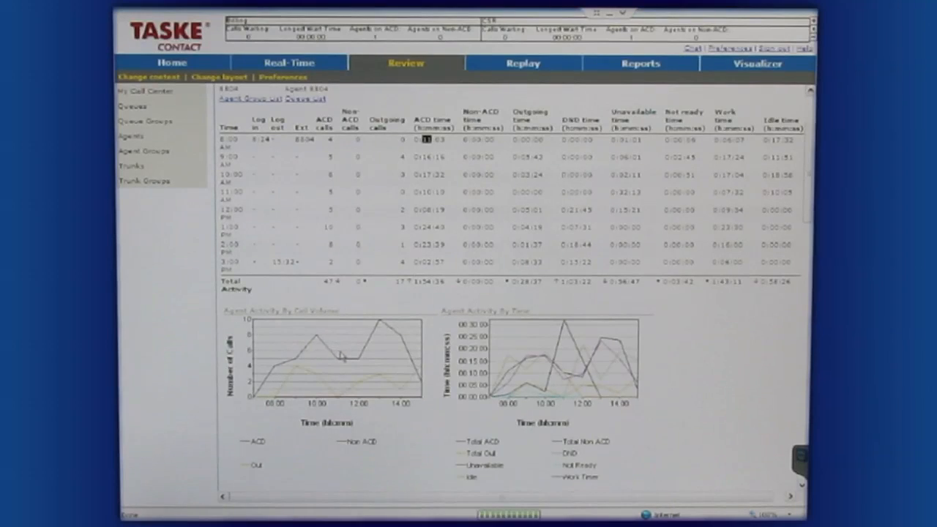
pyautogui.scroll(-3)
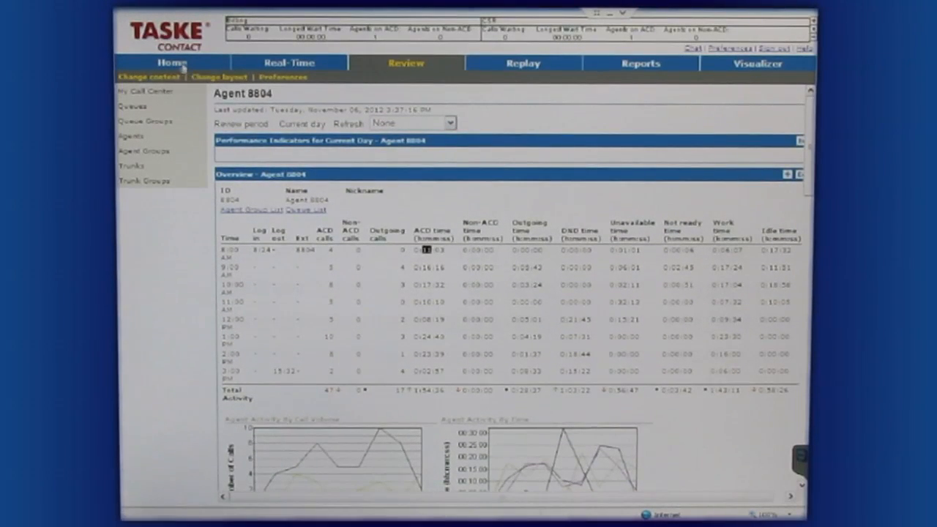
# Return to the My Home dashboard and scroll to the CSR queue panel and summary tables
pyautogui.click(173, 62)
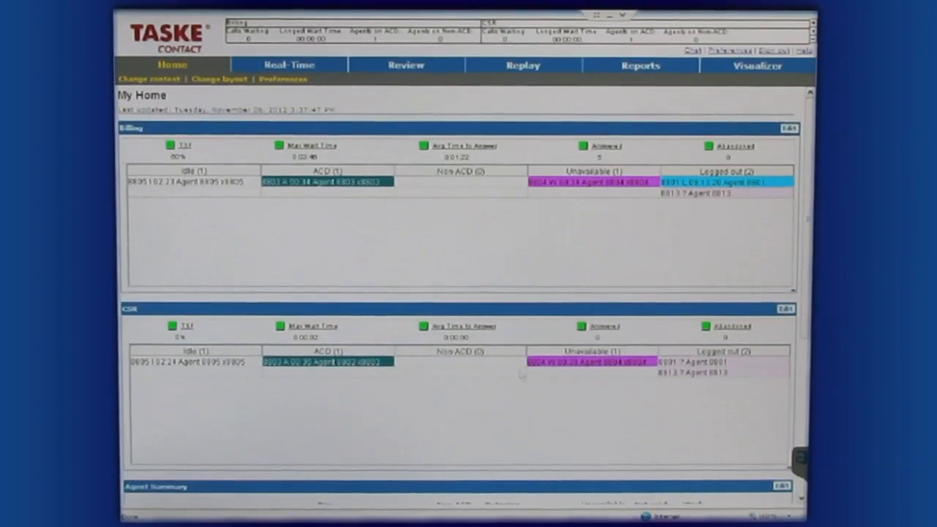
pyautogui.scroll(-3)
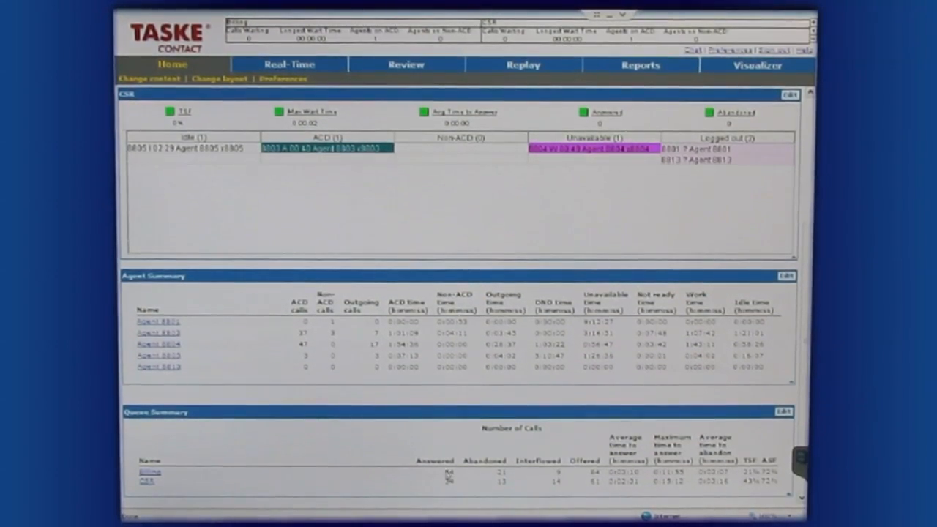
pyautogui.moveTo(498, 484)
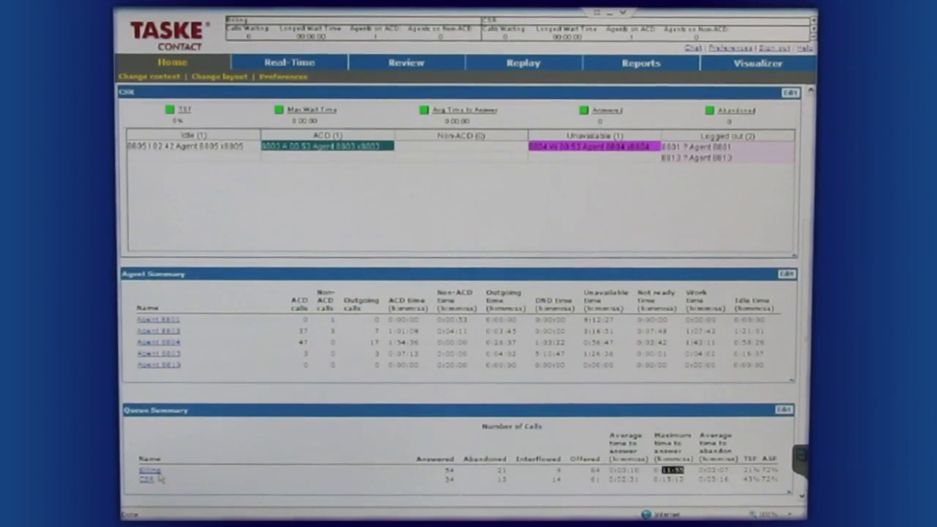
# Open the Billing queue's Review page and scroll through Call Distribution to Service Factors
pyautogui.click(406, 61)
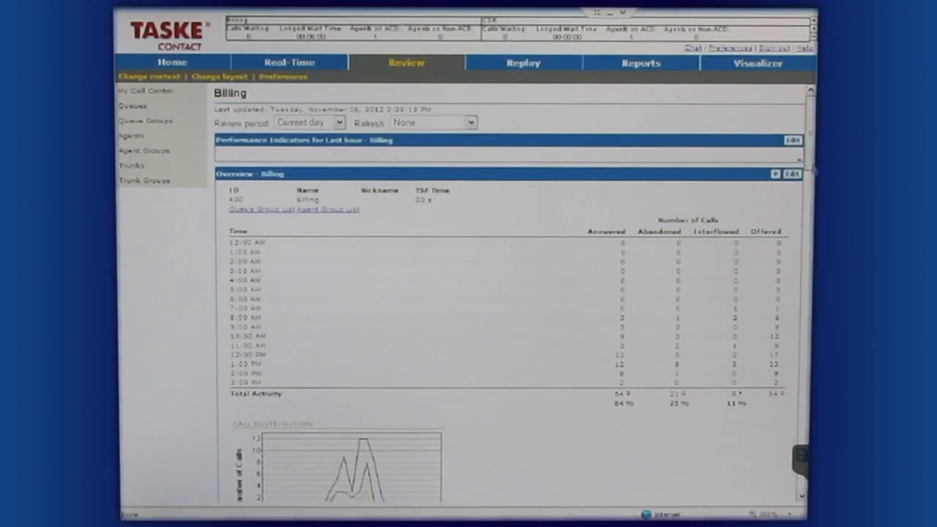
pyautogui.scroll(-3)
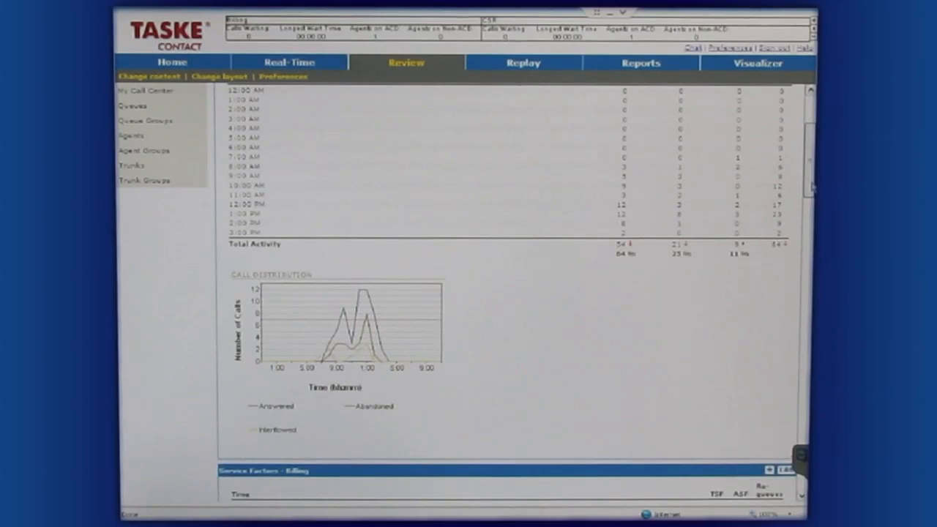
pyautogui.scroll(-3)
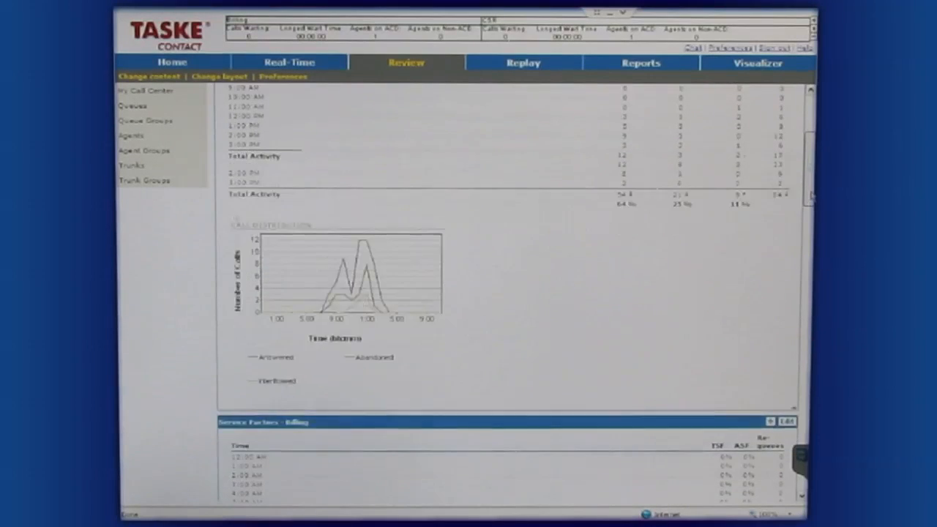
pyautogui.scroll(-3)
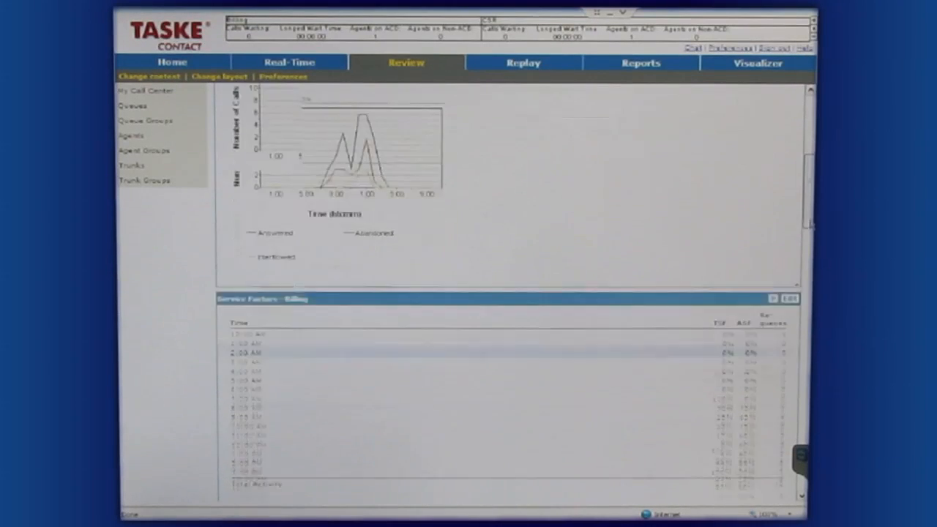
pyautogui.scroll(-3)
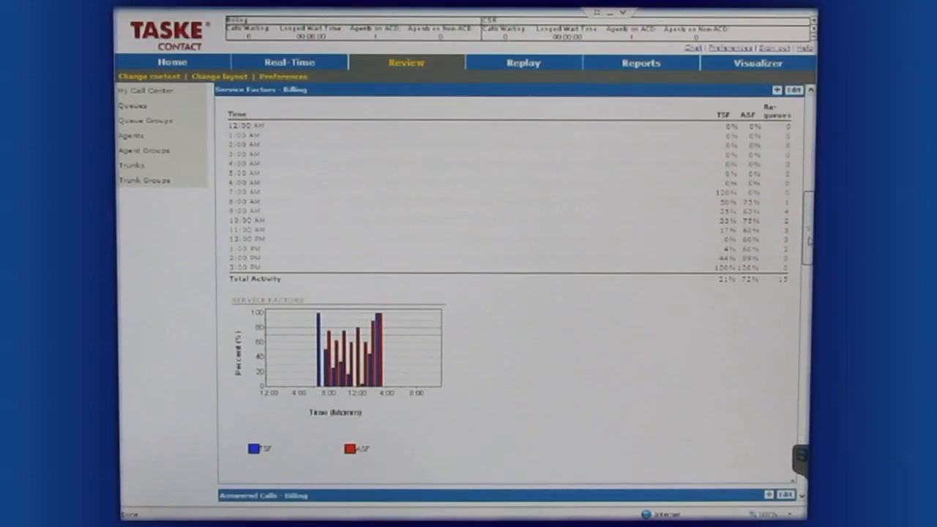
# Scroll past the Answered and Abandoned Calls sections to Interflowed Calls - Billing
pyautogui.scroll(-3)
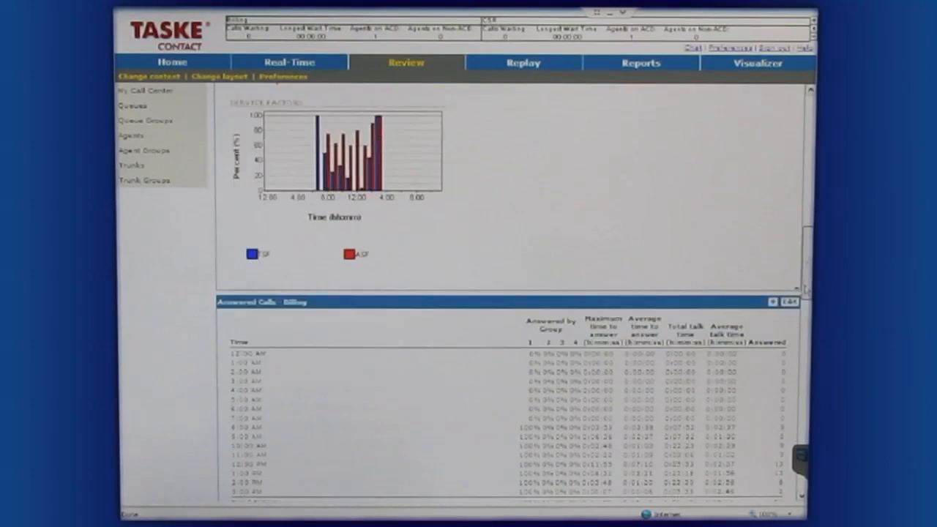
pyautogui.scroll(-3)
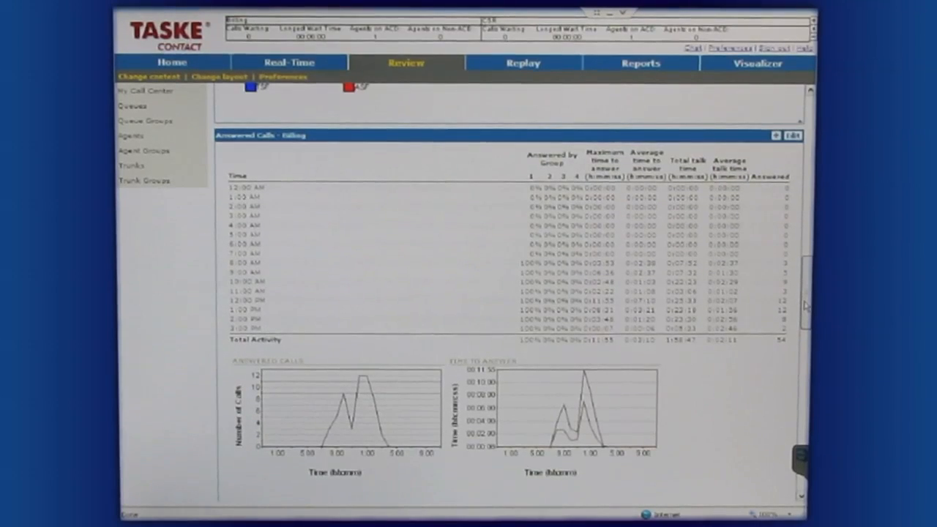
pyautogui.scroll(-3)
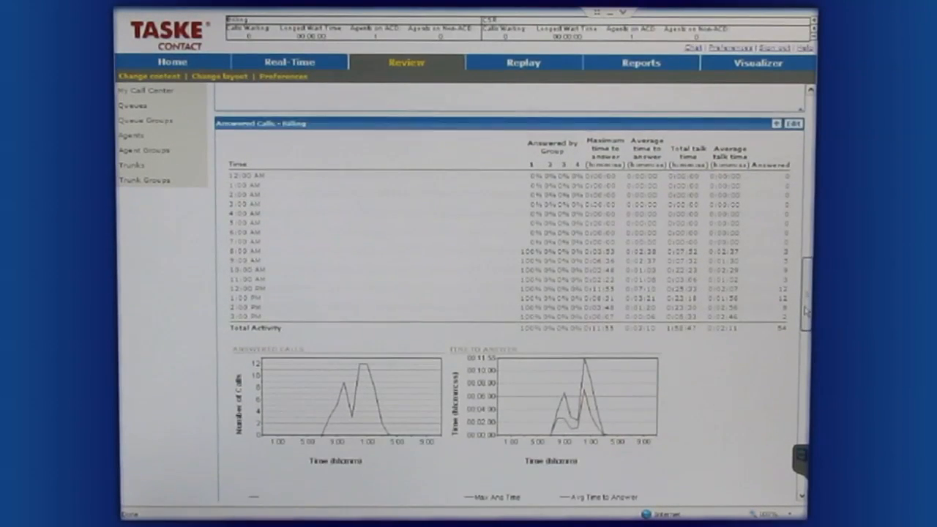
pyautogui.scroll(-3)
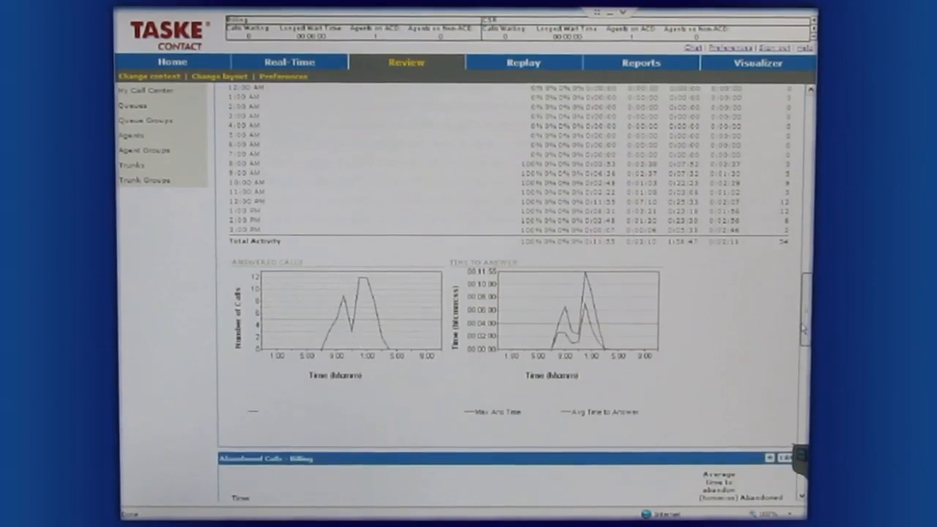
pyautogui.scroll(-3)
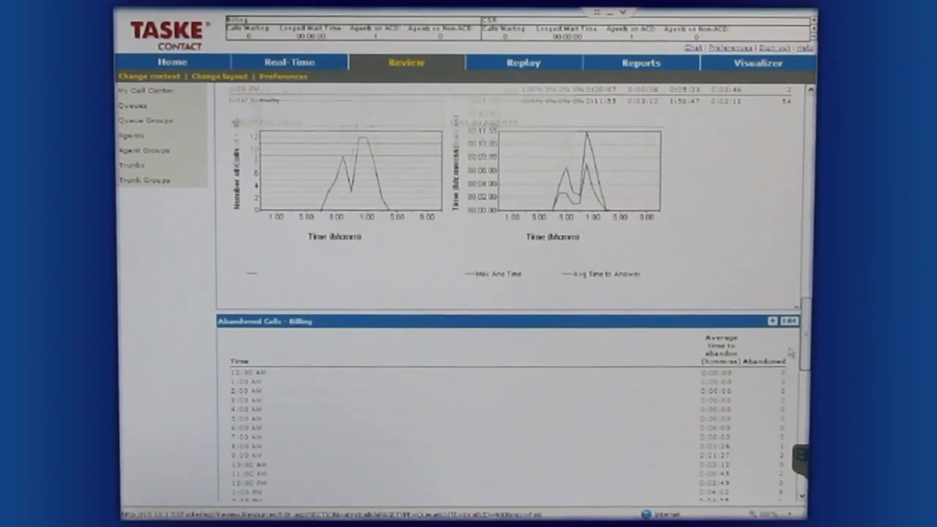
pyautogui.scroll(-3)
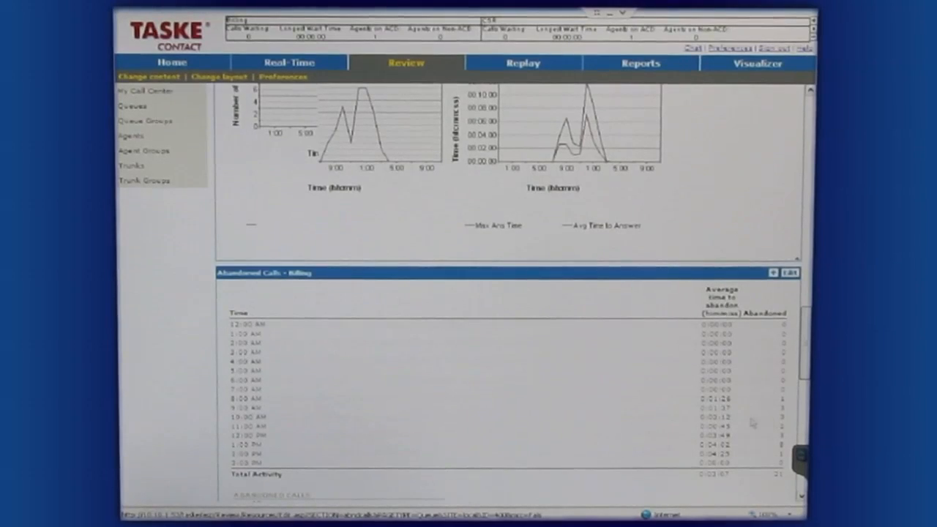
pyautogui.scroll(-3)
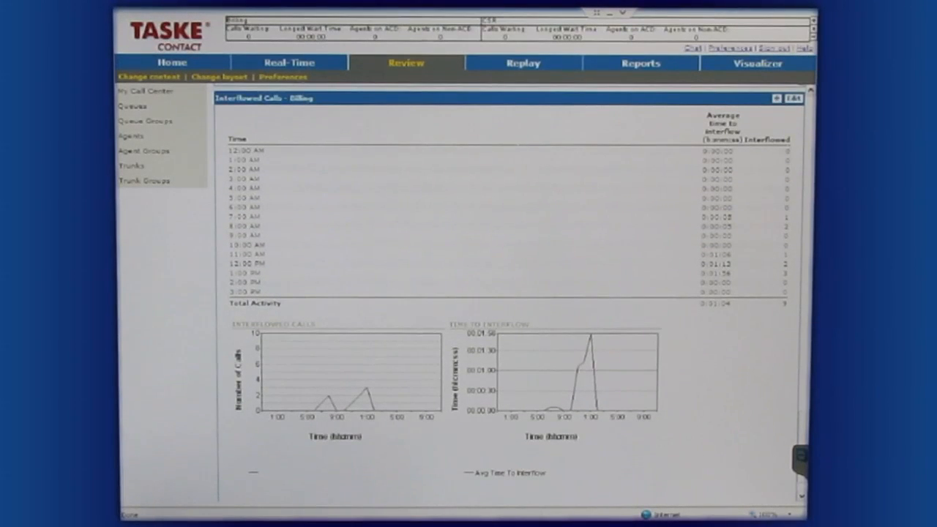
# Switch to the Real-Time My Resources page with Billing and CSR agent status panels
pyautogui.click(289, 61)
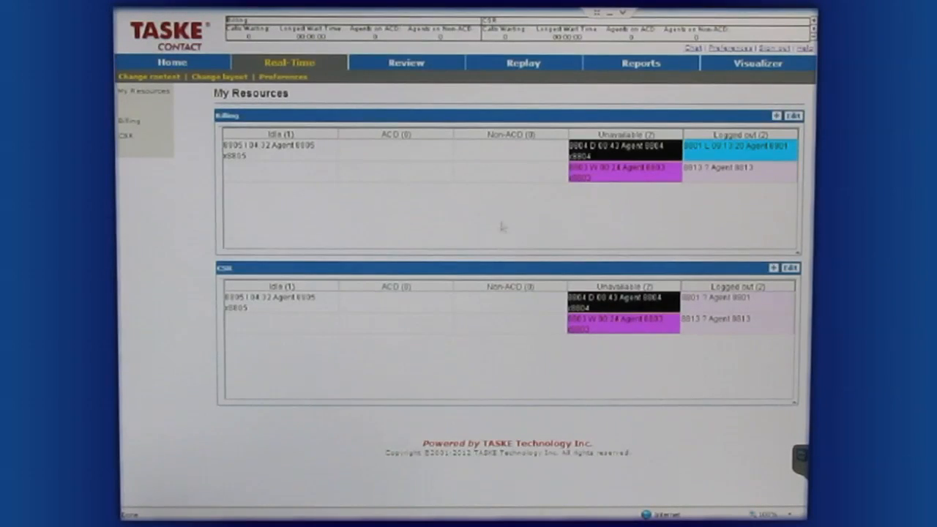
pyautogui.moveTo(337, 205)
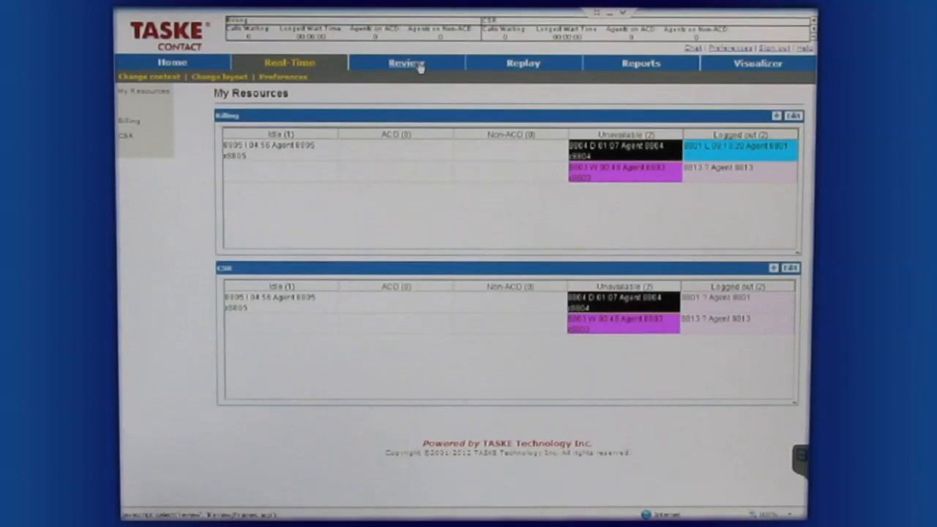
# Show the Review section's Queues overview for the Current day period
pyautogui.click(408, 61)
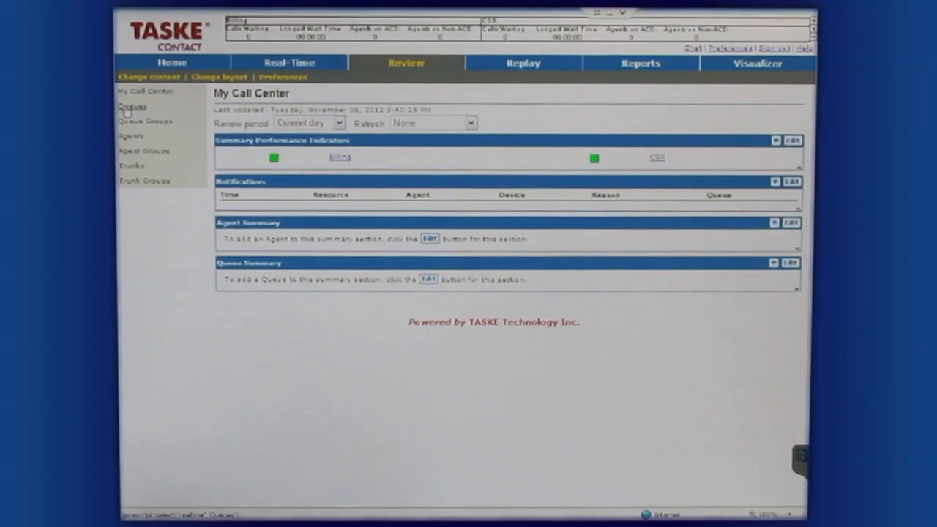
pyautogui.click(130, 107)
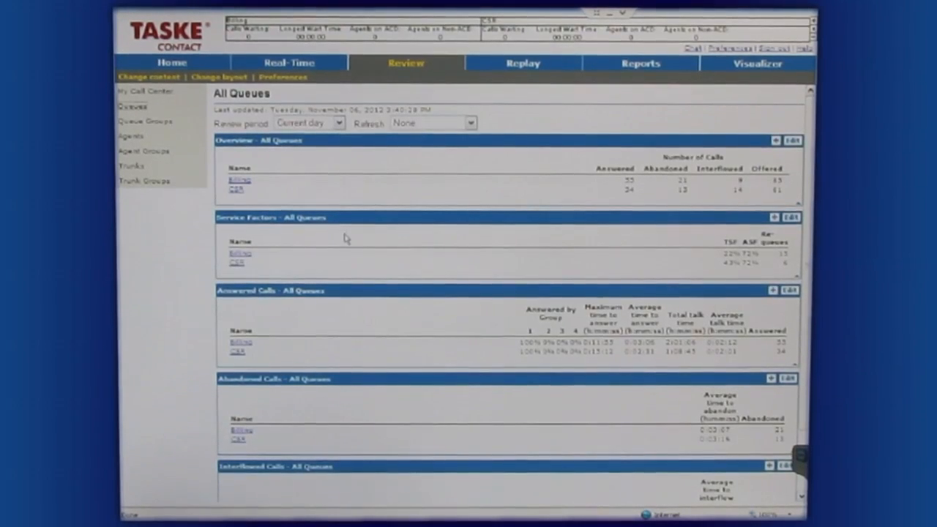
pyautogui.moveTo(330, 204)
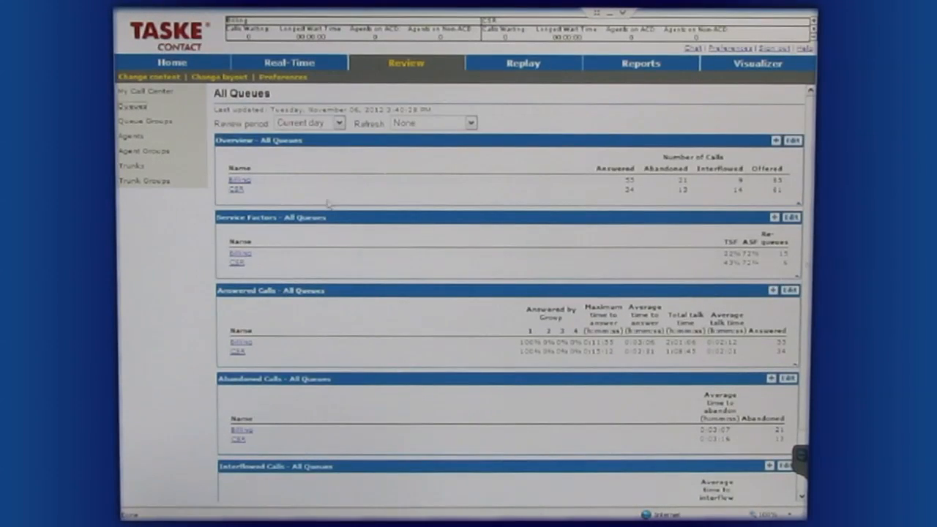
pyautogui.moveTo(337, 166)
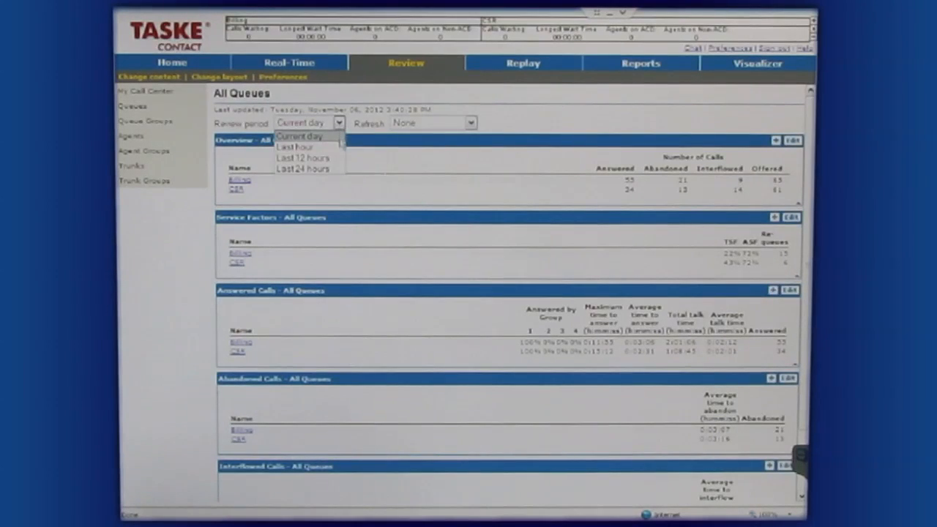
pyautogui.click(300, 136)
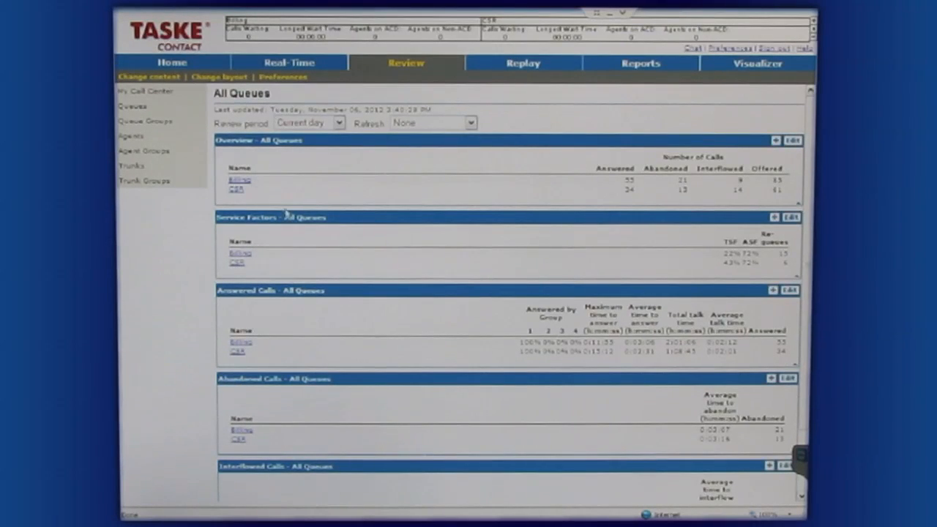
pyautogui.scroll(-3)
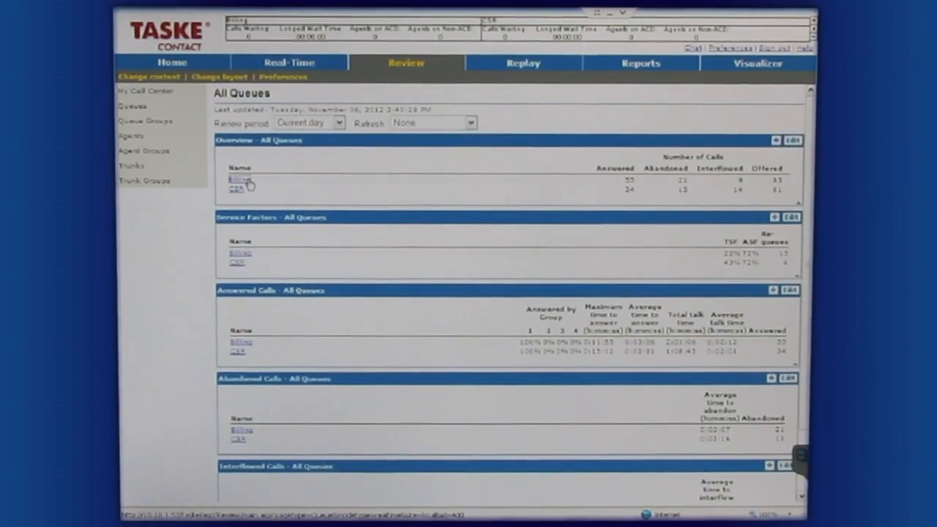
# Open the Billing queue report, scroll its charts, then go to the All Agents review
pyautogui.click(235, 177)
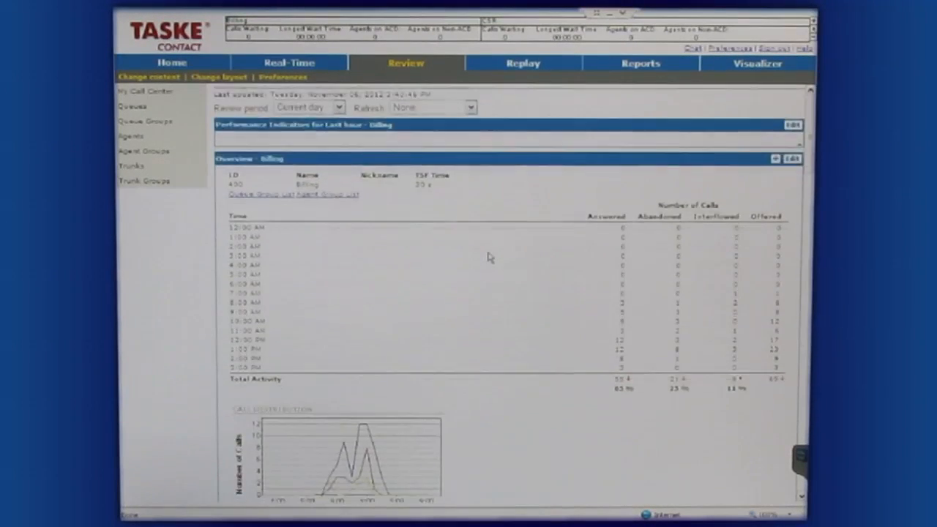
pyautogui.scroll(-3)
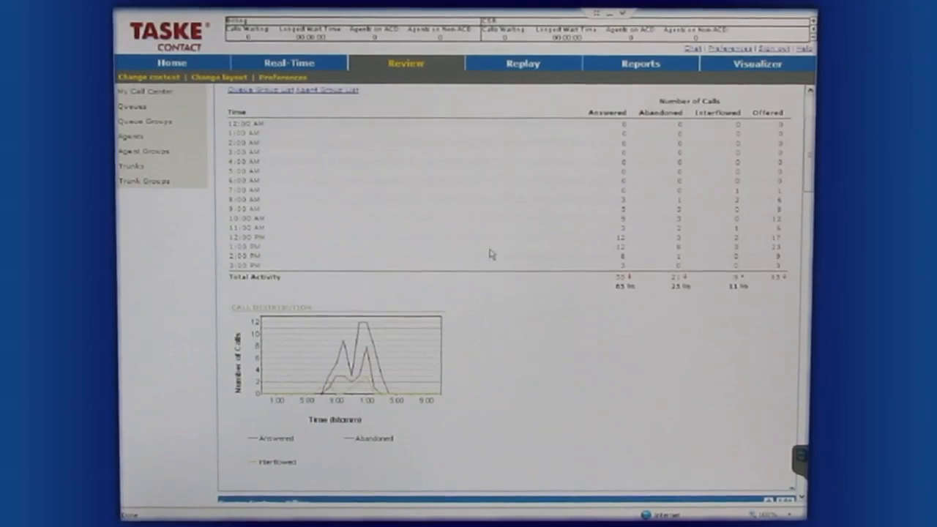
pyautogui.scroll(-3)
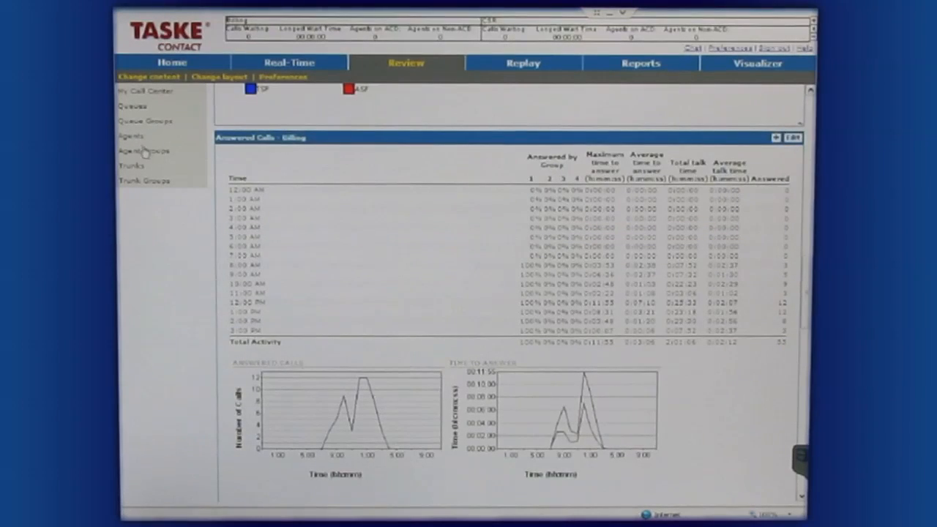
pyautogui.click(132, 135)
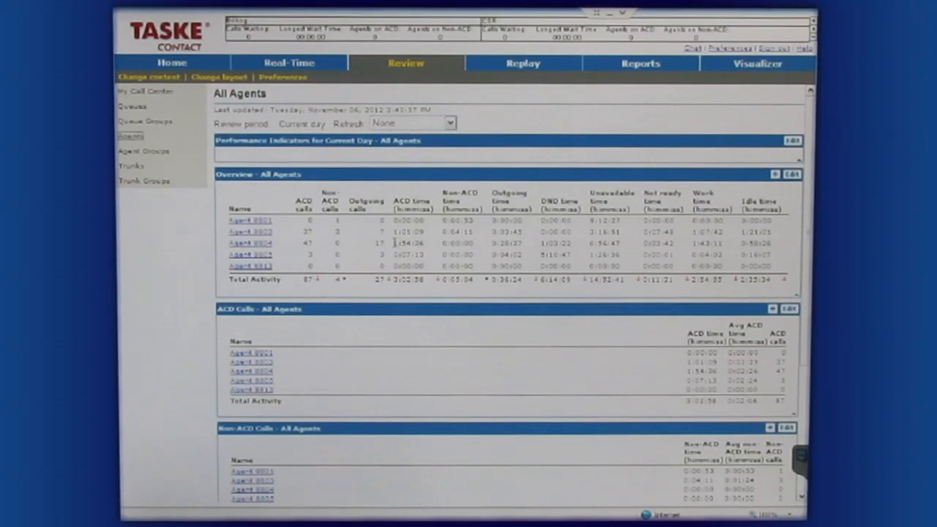
# Highlight an agent's ACD time value in the Overview table and move to the Replay section
pyautogui.doubleClick(409, 243)
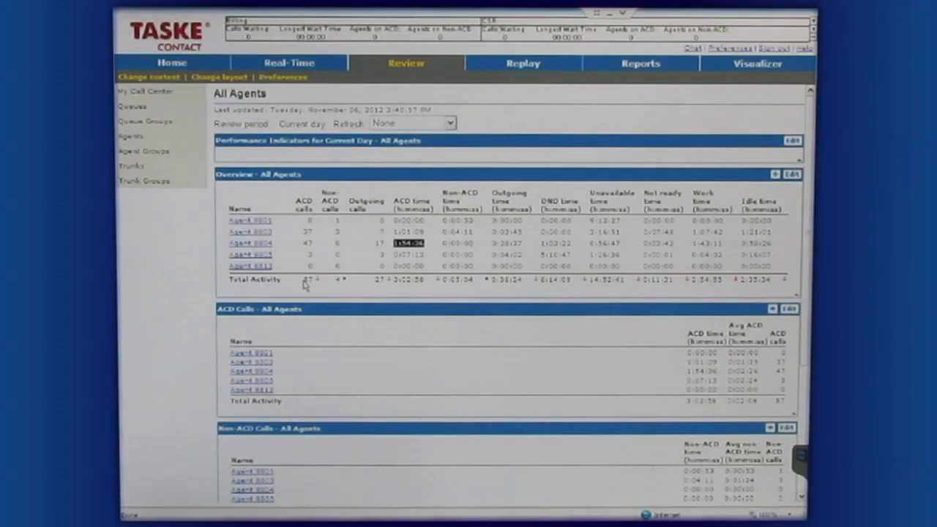
pyautogui.scroll(-3)
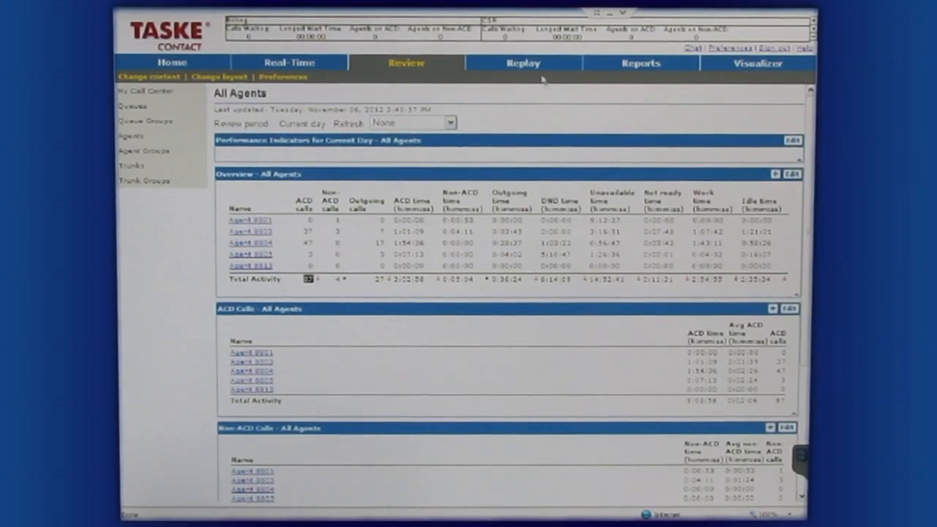
pyautogui.click(522, 63)
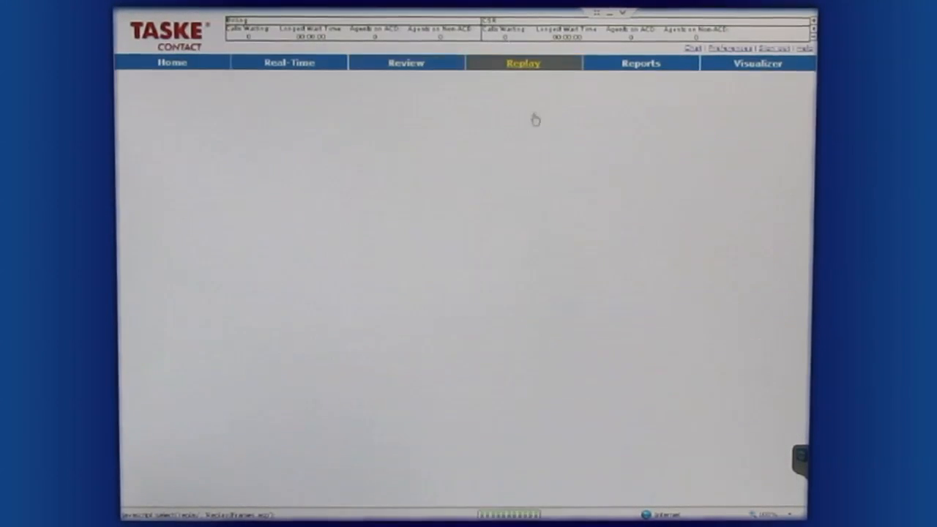
# Let Replay's My Call Center page load, then move on to the Reports section
pyautogui.click(521, 63)
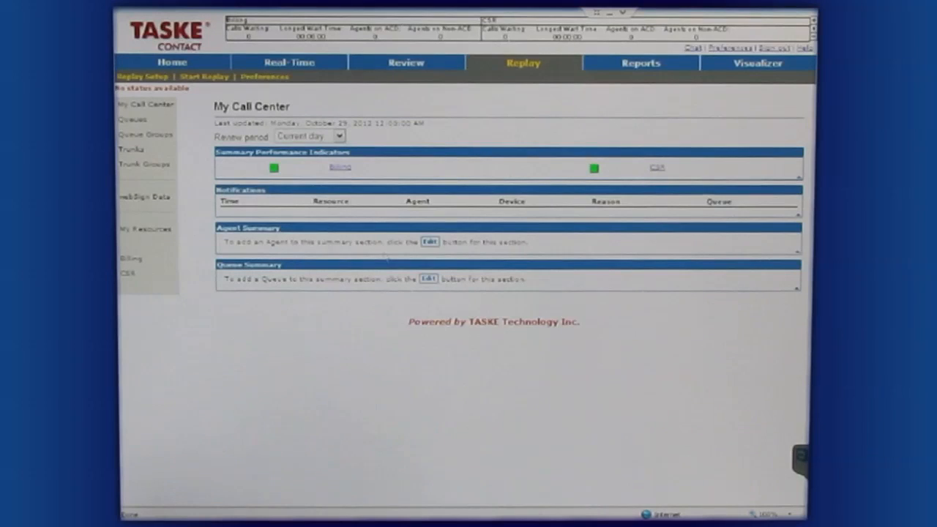
pyautogui.moveTo(647, 70)
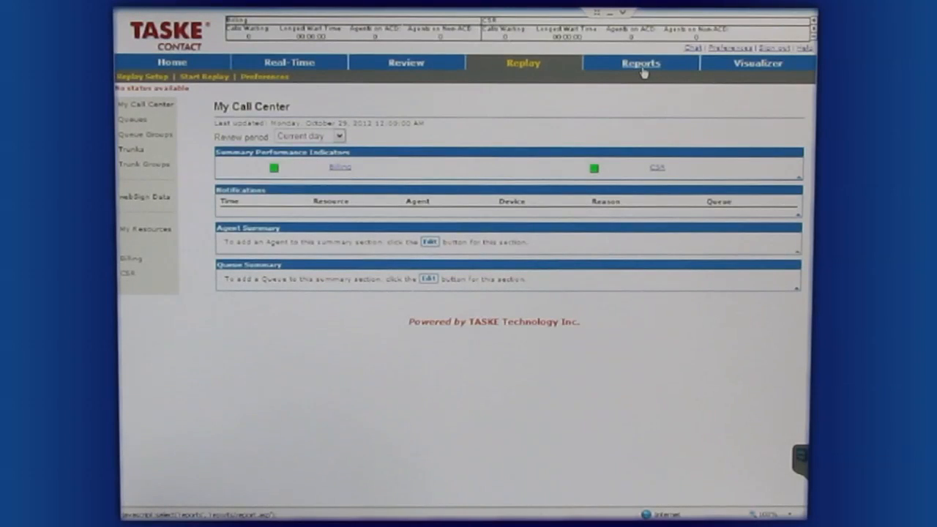
pyautogui.click(640, 63)
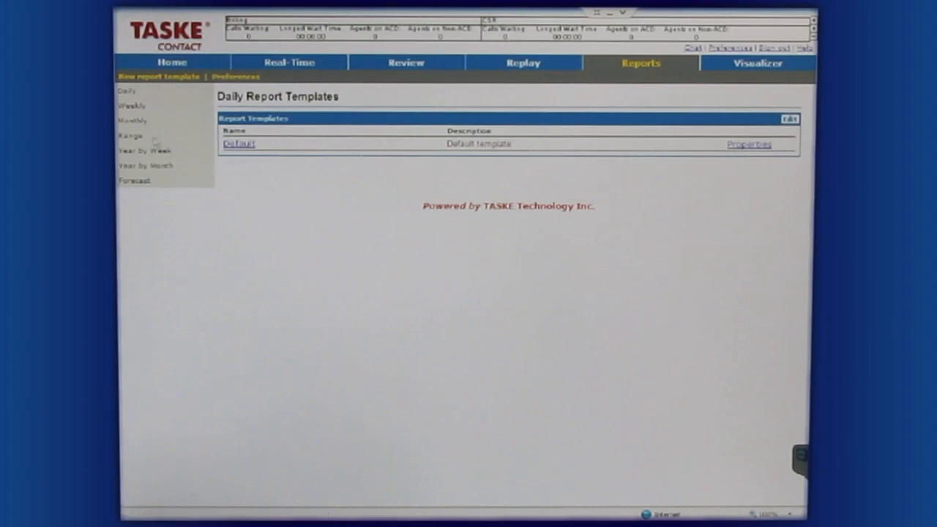
pyautogui.moveTo(167, 155)
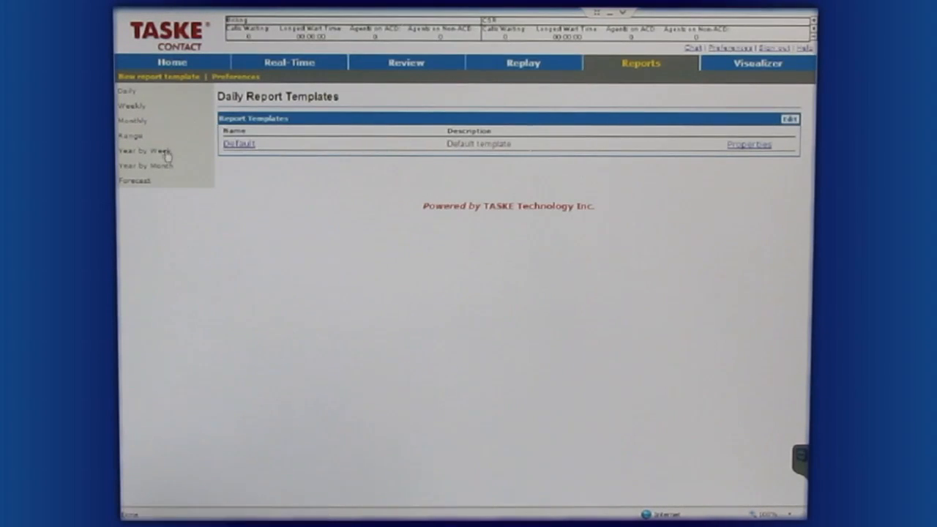
pyautogui.moveTo(210, 206)
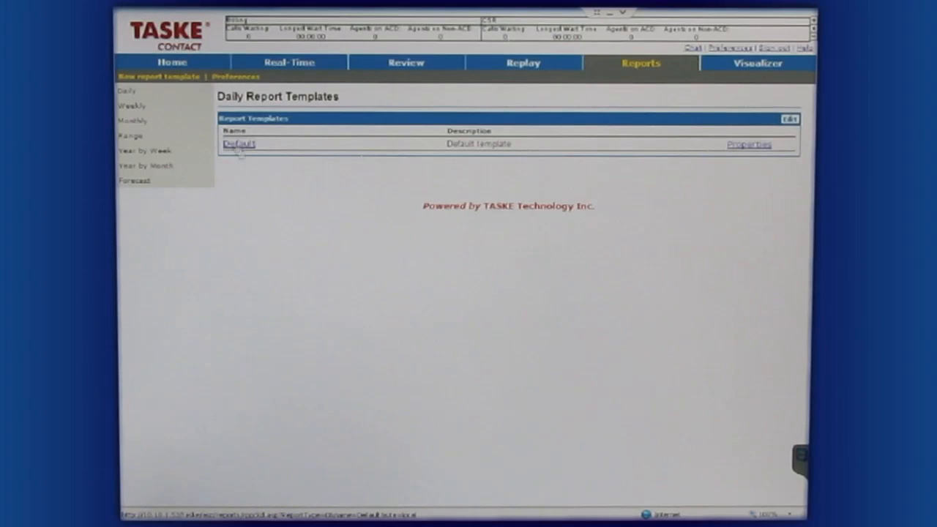
# Open the Default daily report template and generate the report for the chosen day
pyautogui.click(237, 143)
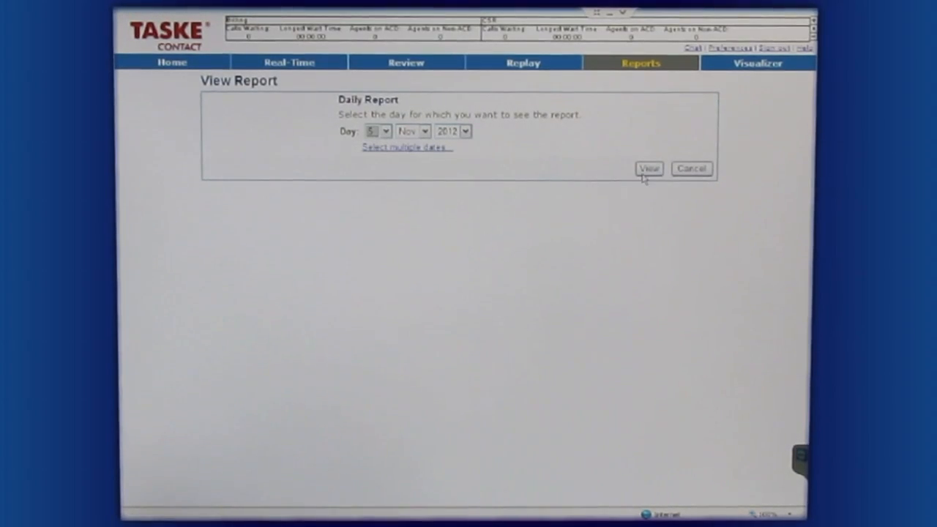
pyautogui.click(648, 167)
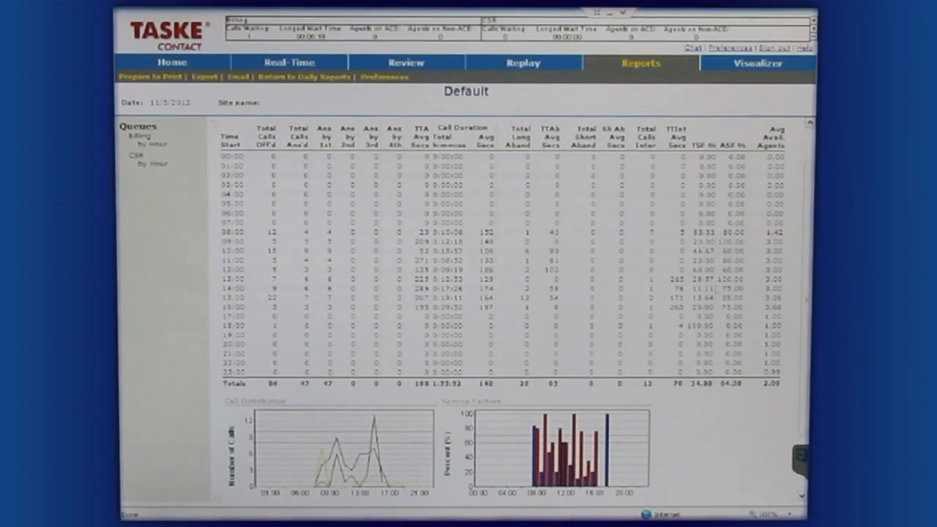
# Review the rest of the daily queue-by-hour report and switch to the Visualizer section
pyautogui.scroll(-3)
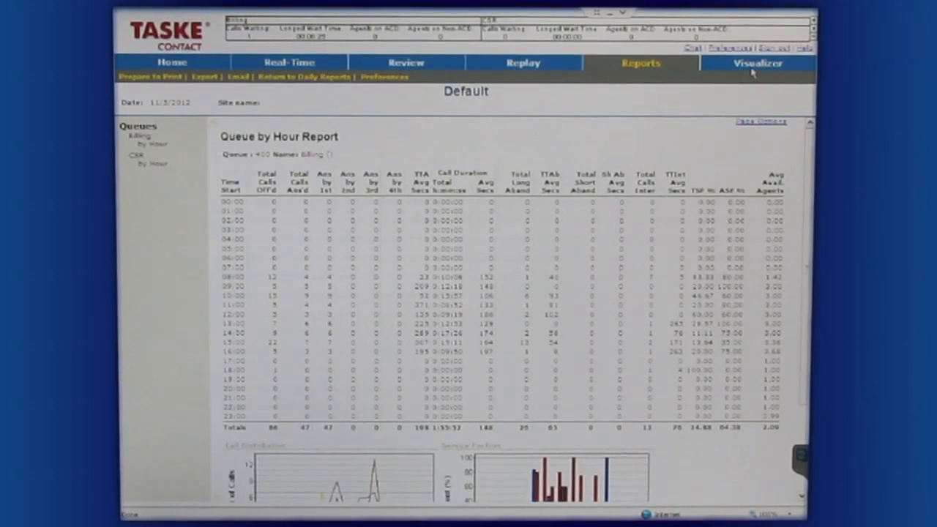
pyautogui.click(758, 65)
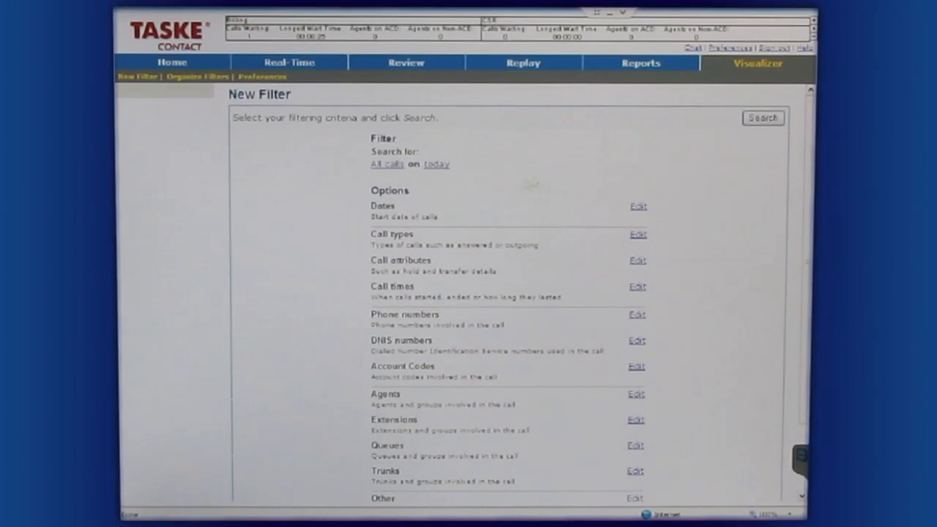
pyautogui.moveTo(665, 244)
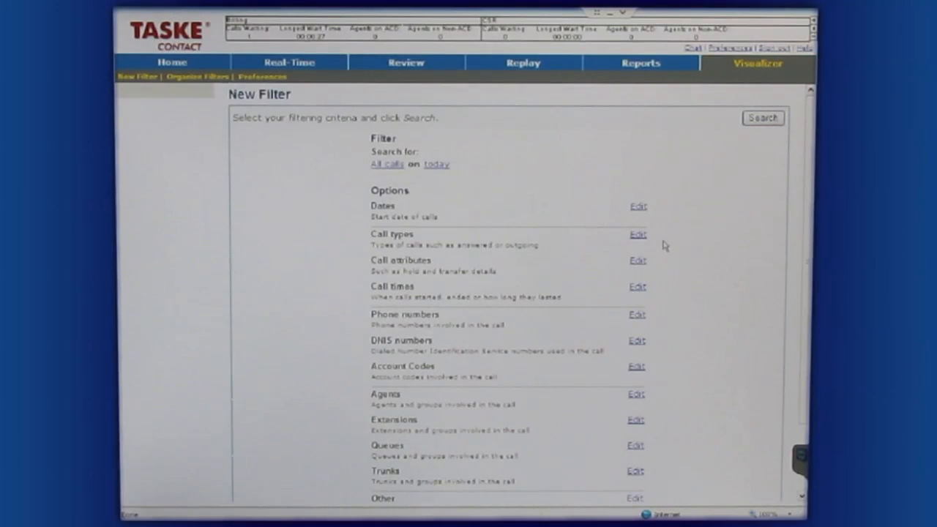
pyautogui.moveTo(704, 281)
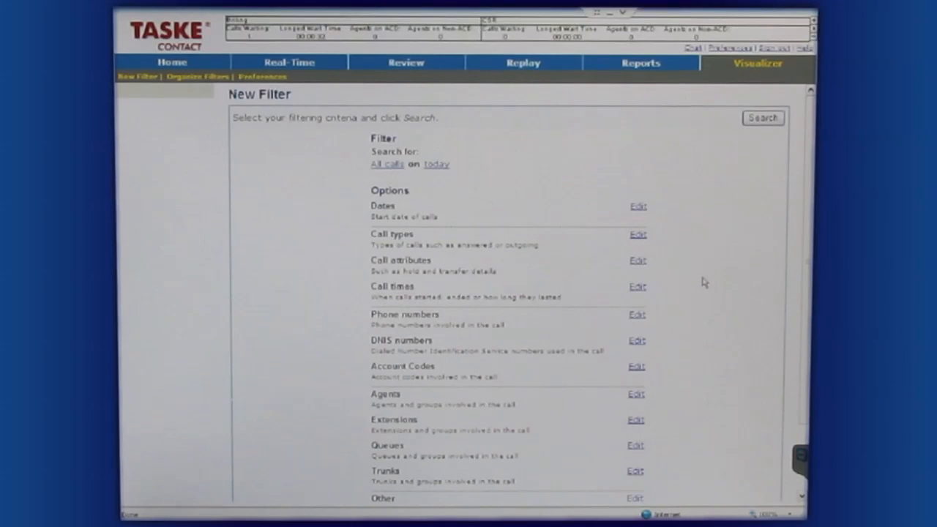
pyautogui.moveTo(415, 189)
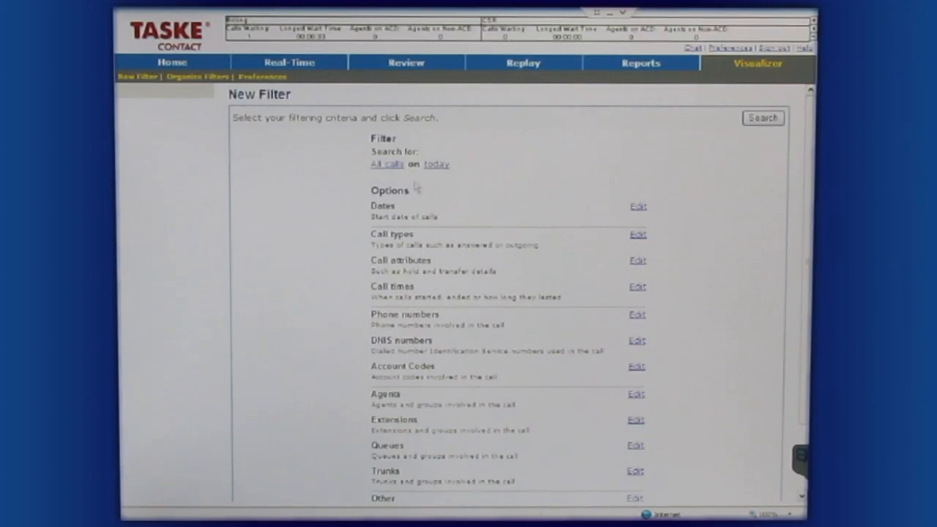
# Edit the Dates criterion of the new call filter
pyautogui.click(637, 205)
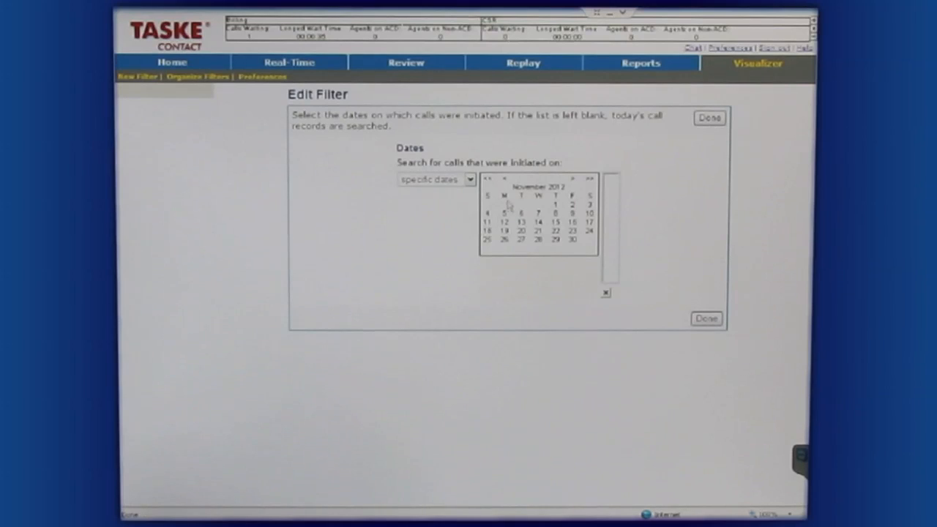
# Choose November 1, 2012 in the calendar and confirm it as the filter date
pyautogui.click(559, 213)
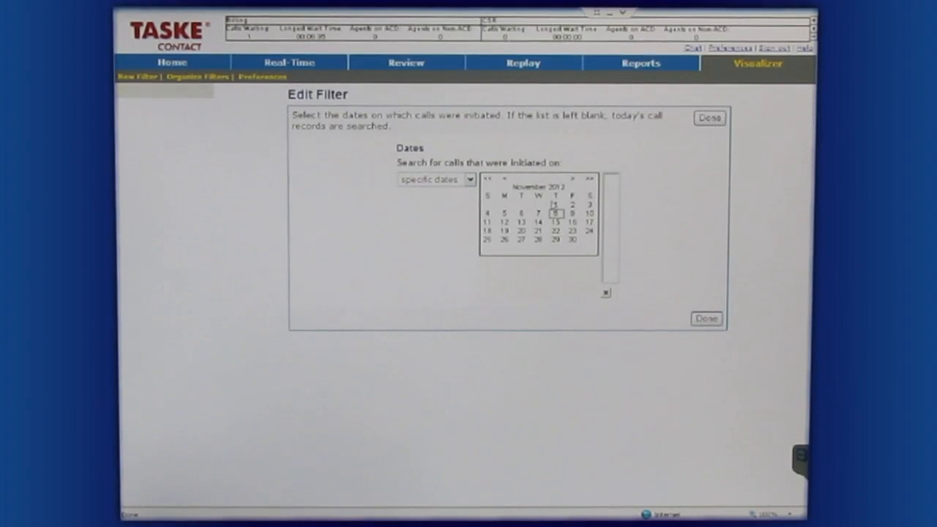
pyautogui.click(562, 213)
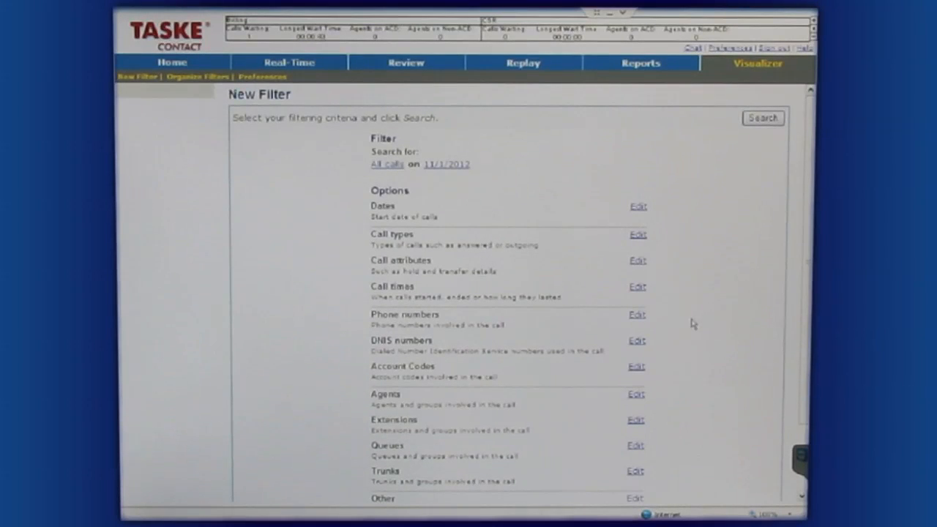
pyautogui.moveTo(656, 369)
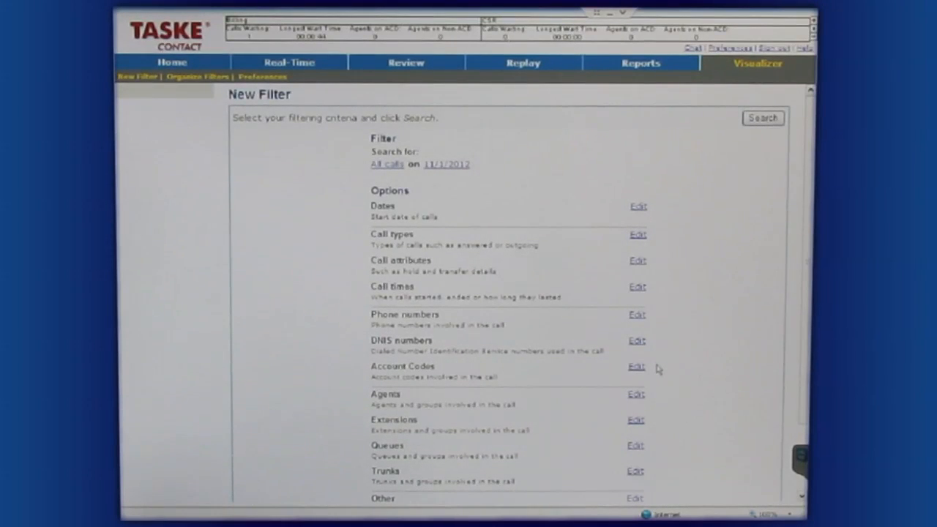
pyautogui.moveTo(674, 271)
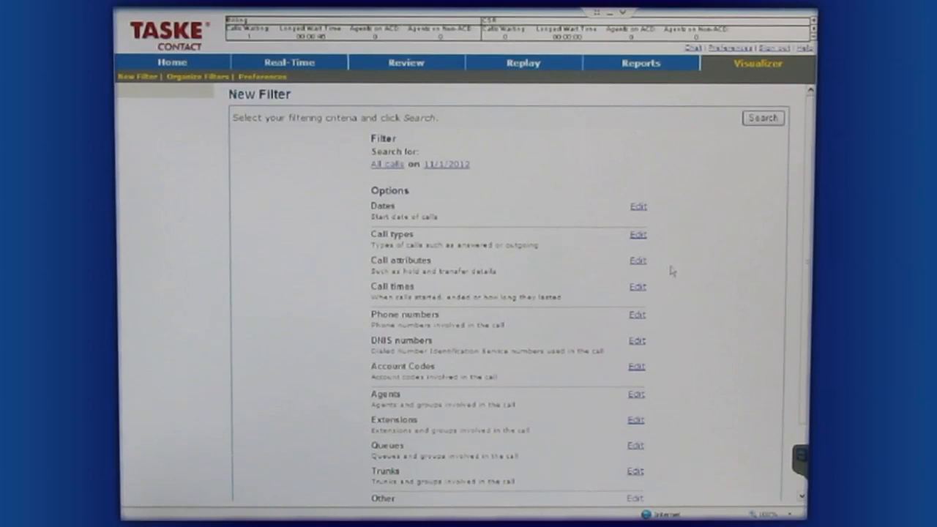
pyautogui.moveTo(697, 271)
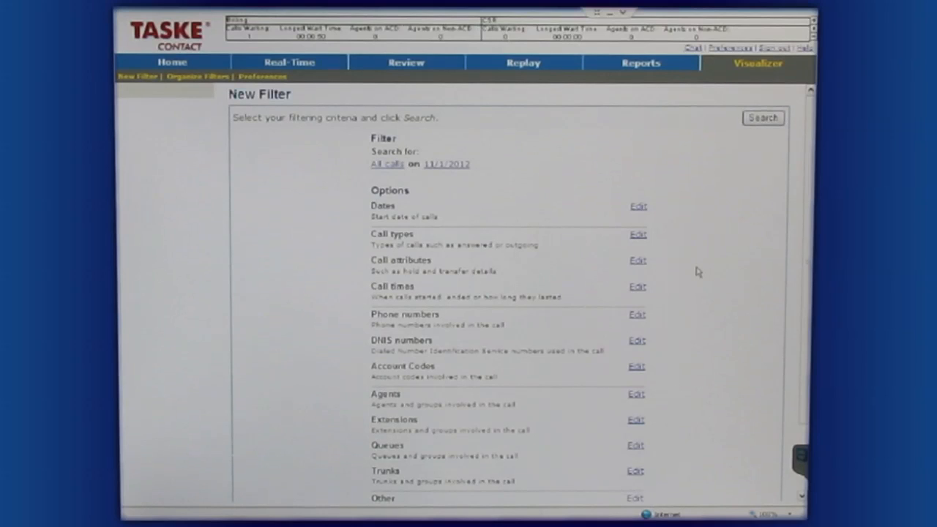
# Run the Visualizer search for all calls on 11/1/2012
pyautogui.scroll(-3)
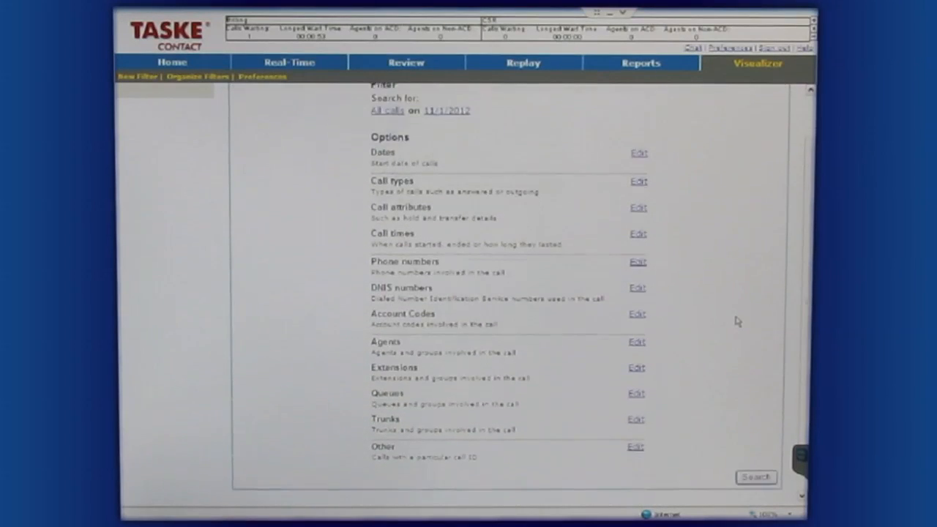
pyautogui.scroll(-3)
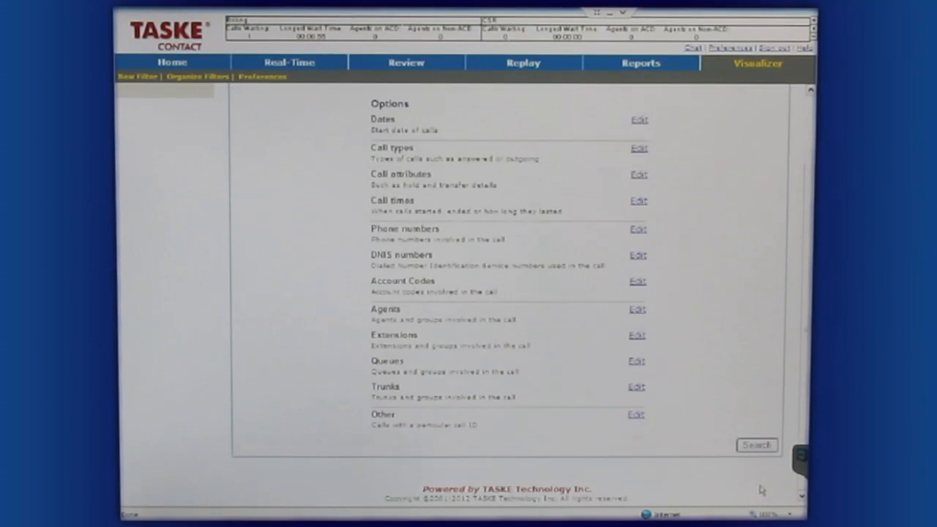
pyautogui.moveTo(722, 407)
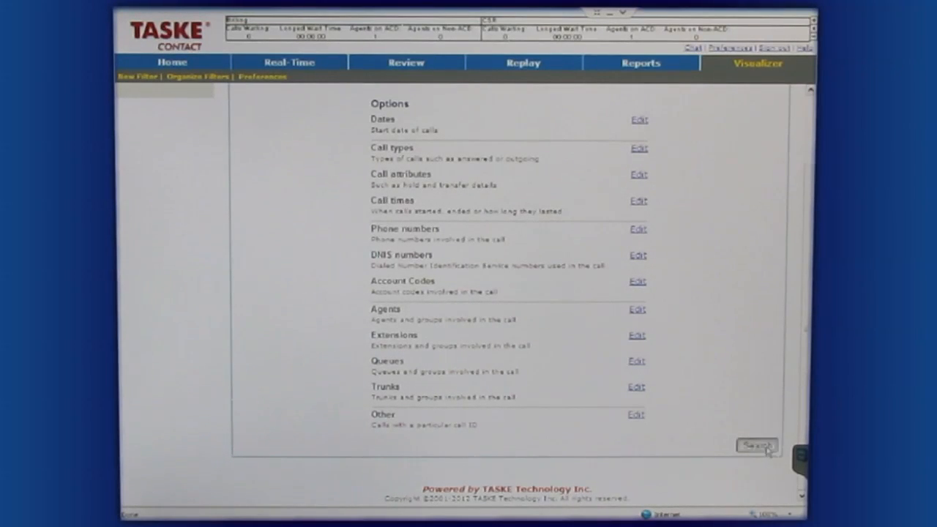
pyautogui.click(761, 442)
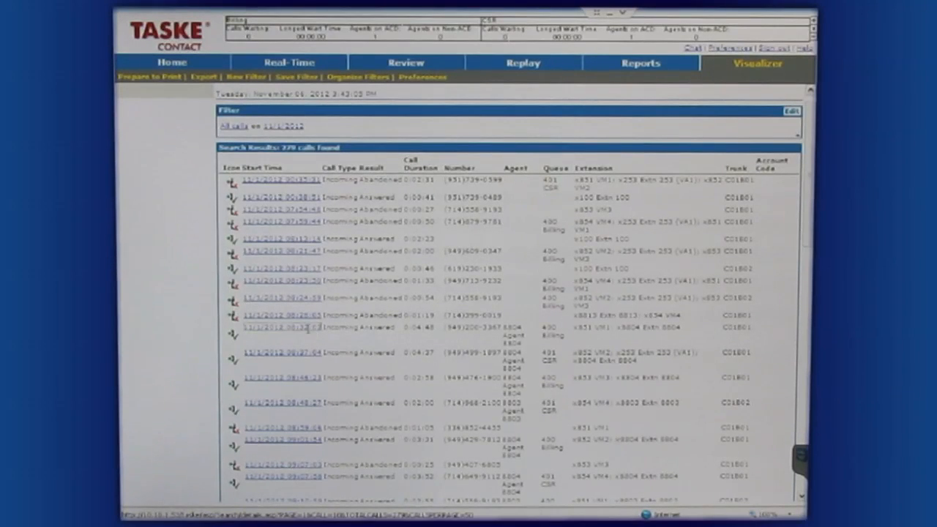
# Open the Call Details of one answered incoming call from the results list
pyautogui.click(281, 328)
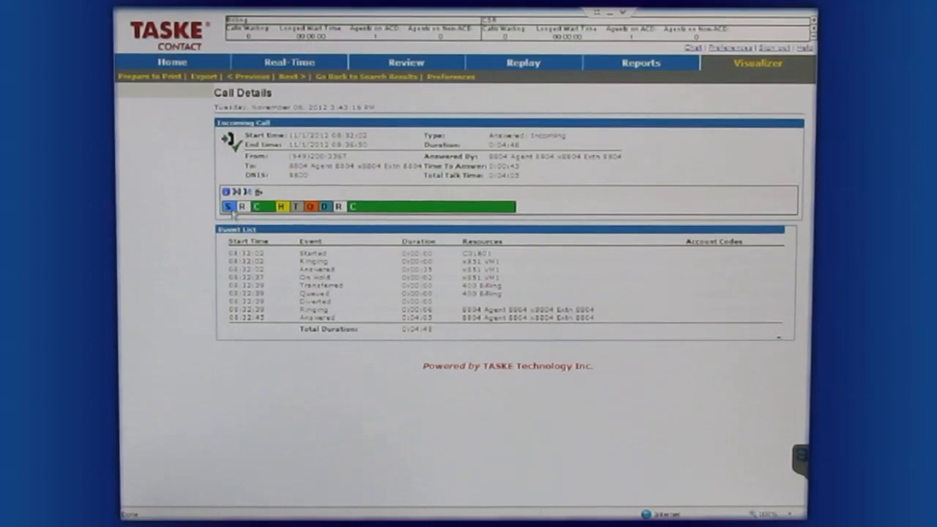
pyautogui.moveTo(228, 212)
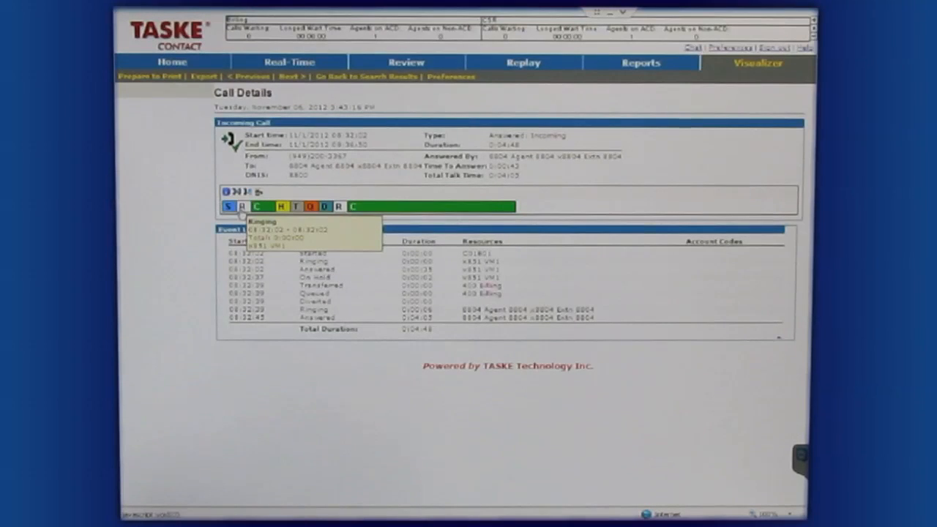
pyautogui.moveTo(263, 206)
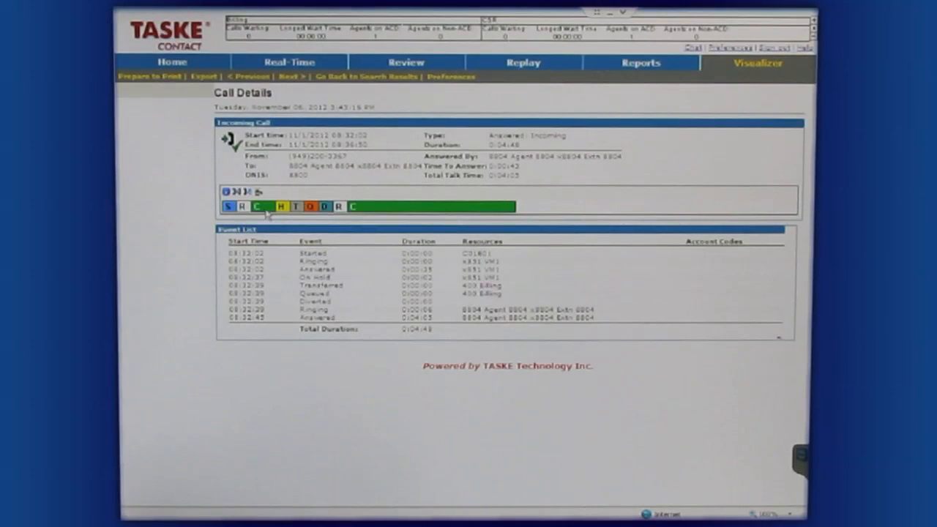
pyautogui.moveTo(305, 206)
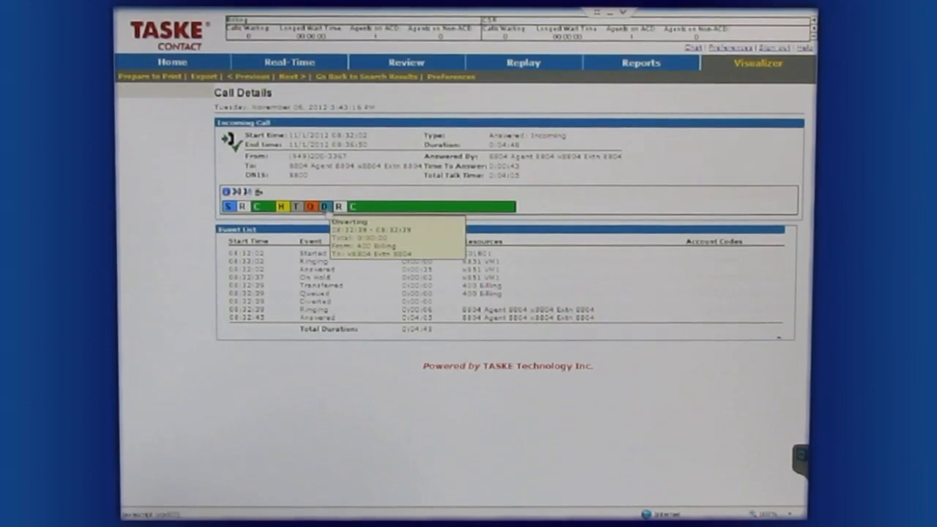
pyautogui.moveTo(576, 208)
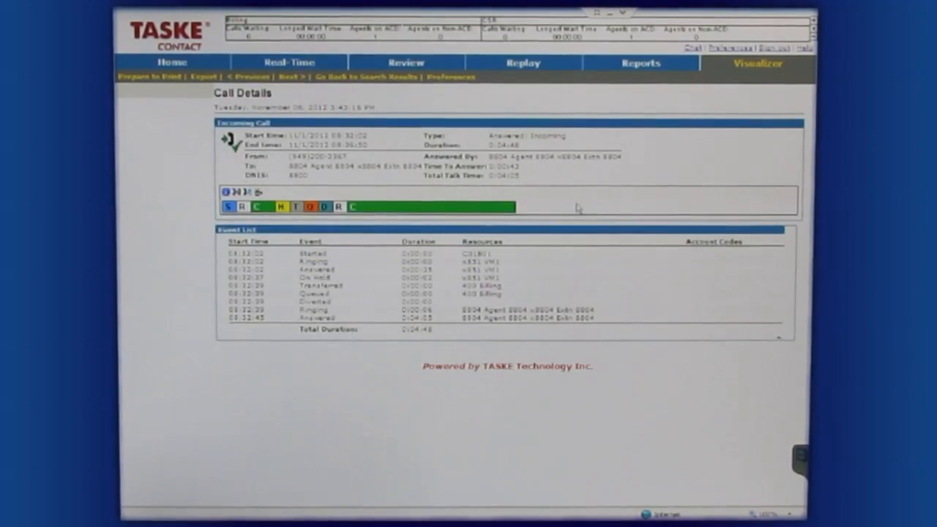